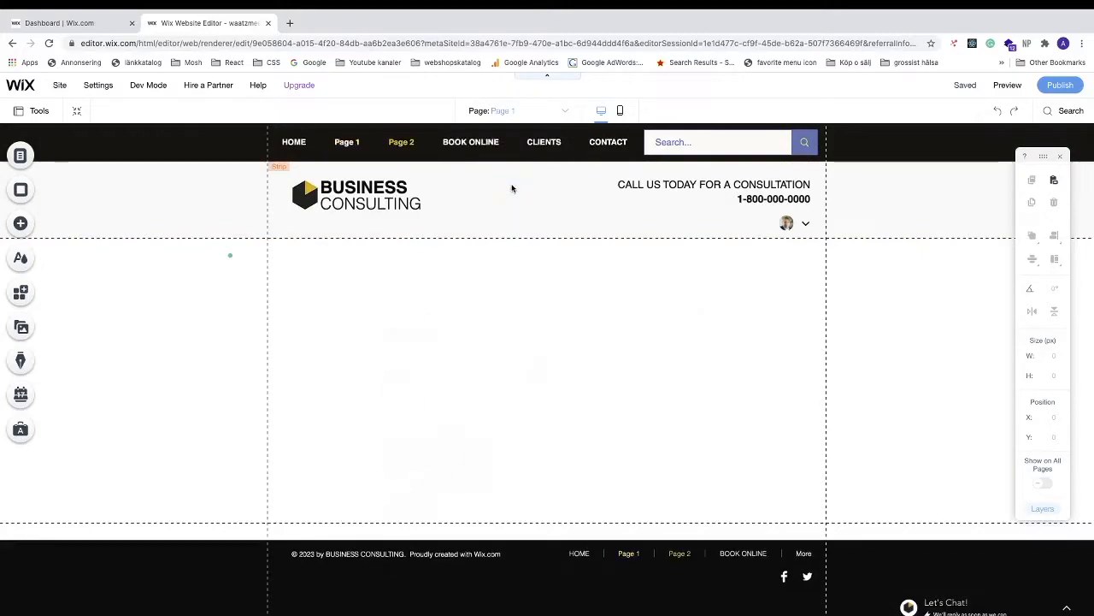
# Switch the editor from Page 2 to Page 1 using the page dropdown.
pyautogui.click(401, 142)
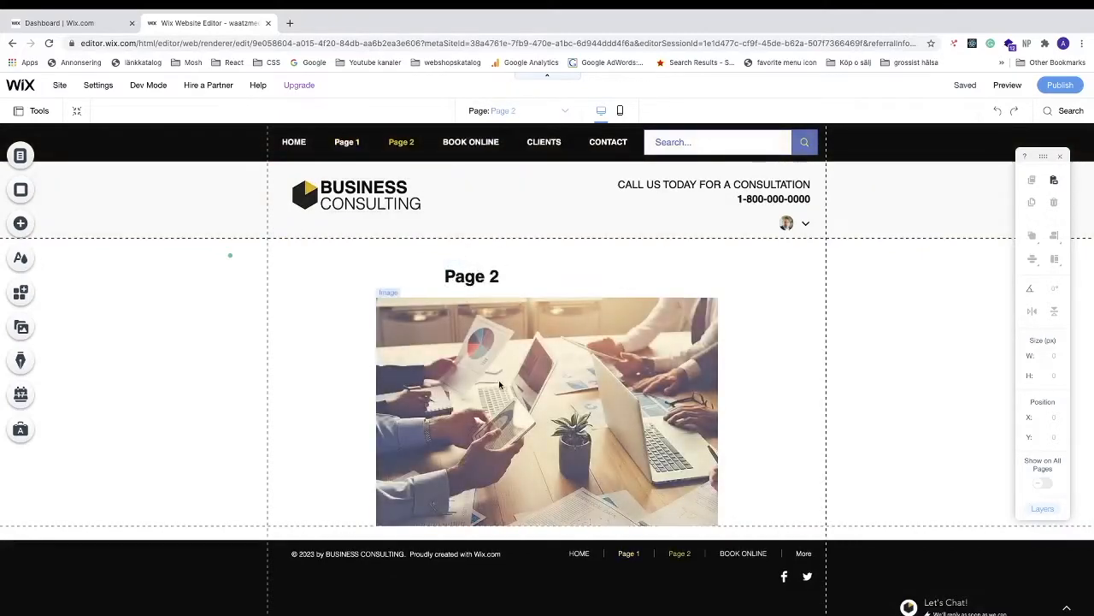
pyautogui.moveTo(506, 387)
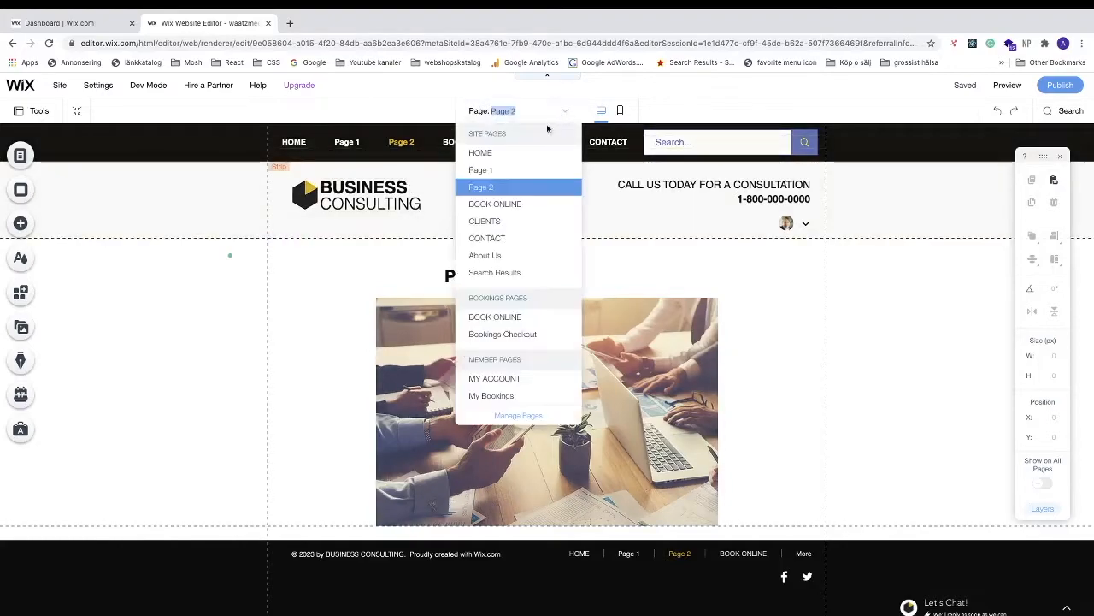
pyautogui.click(480, 170)
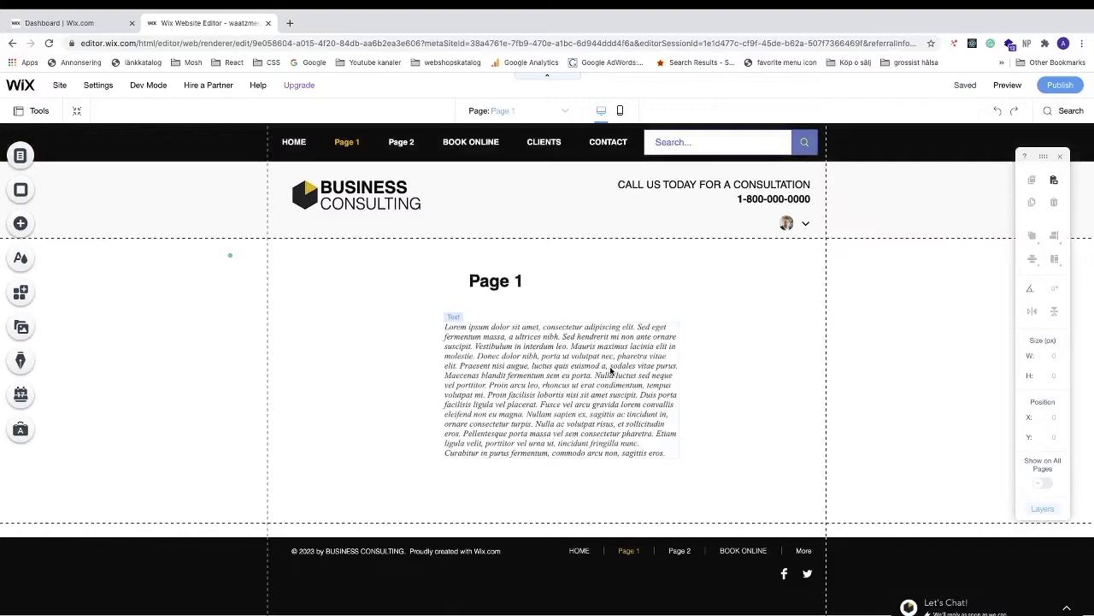
pyautogui.moveTo(589, 464)
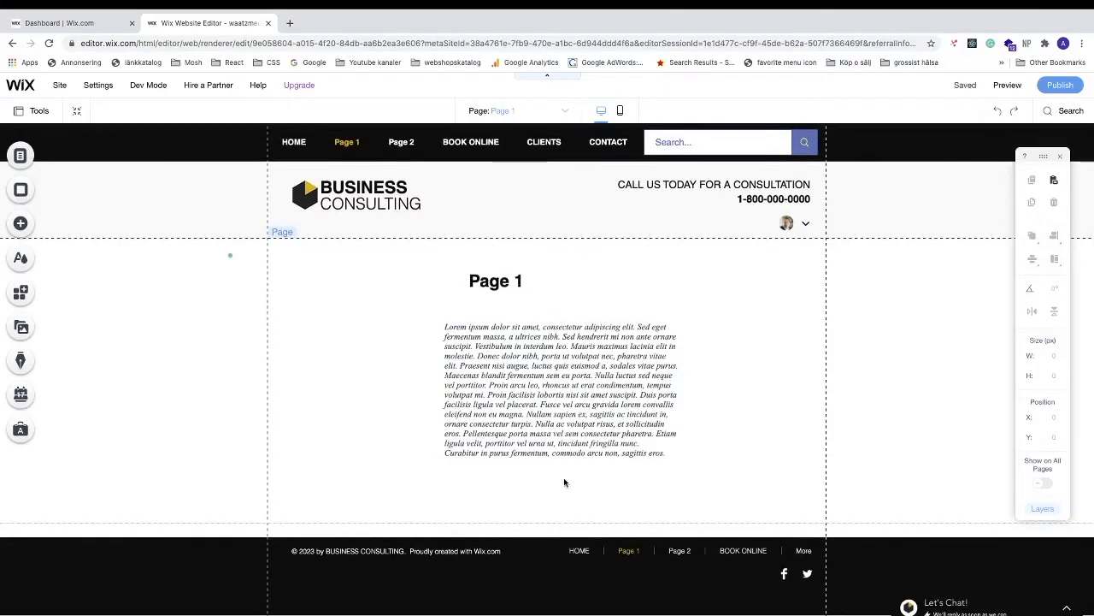
pyautogui.moveTo(569, 441)
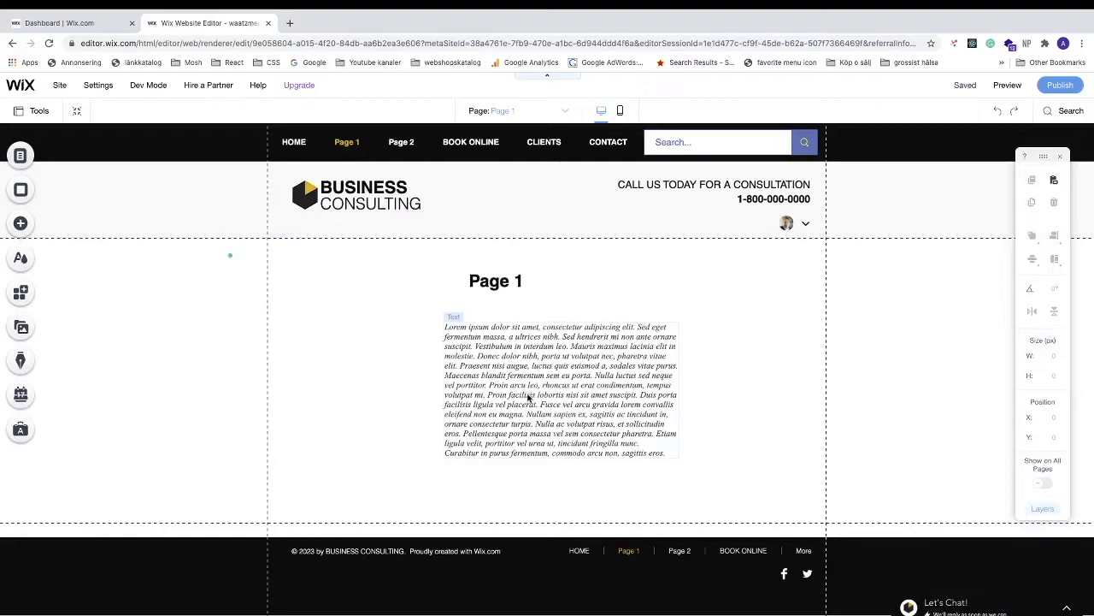
# Select Page 1's lorem ipsum paragraph and open its Text Settings panel.
pyautogui.click(530, 398)
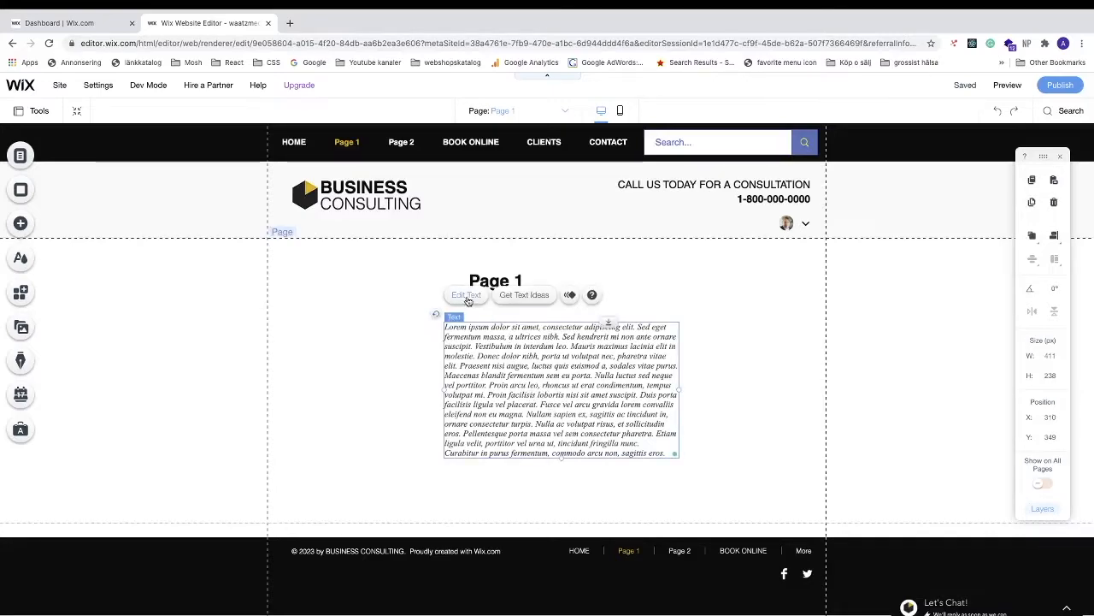
pyautogui.click(466, 294)
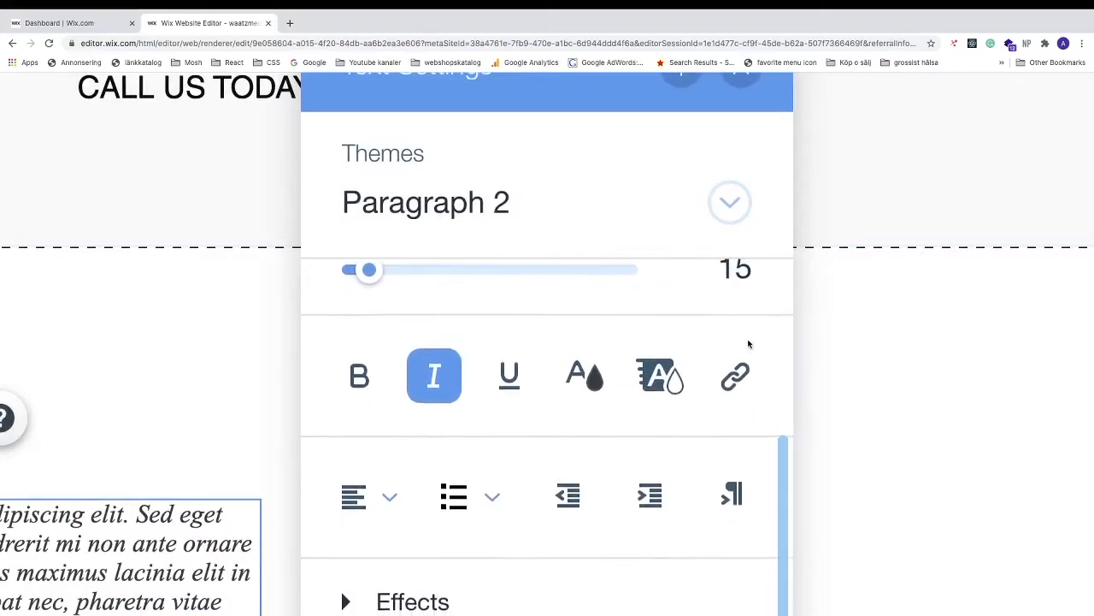
pyautogui.moveTo(735, 374)
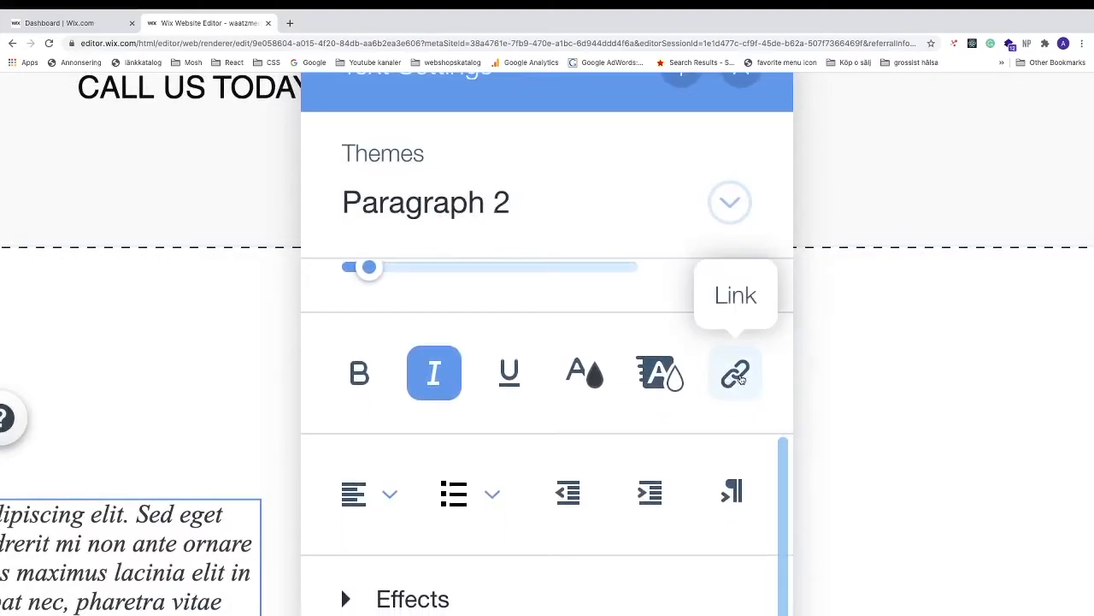
# Add a link to the paragraph text, trying Web Address before choosing Page.
pyautogui.click(736, 372)
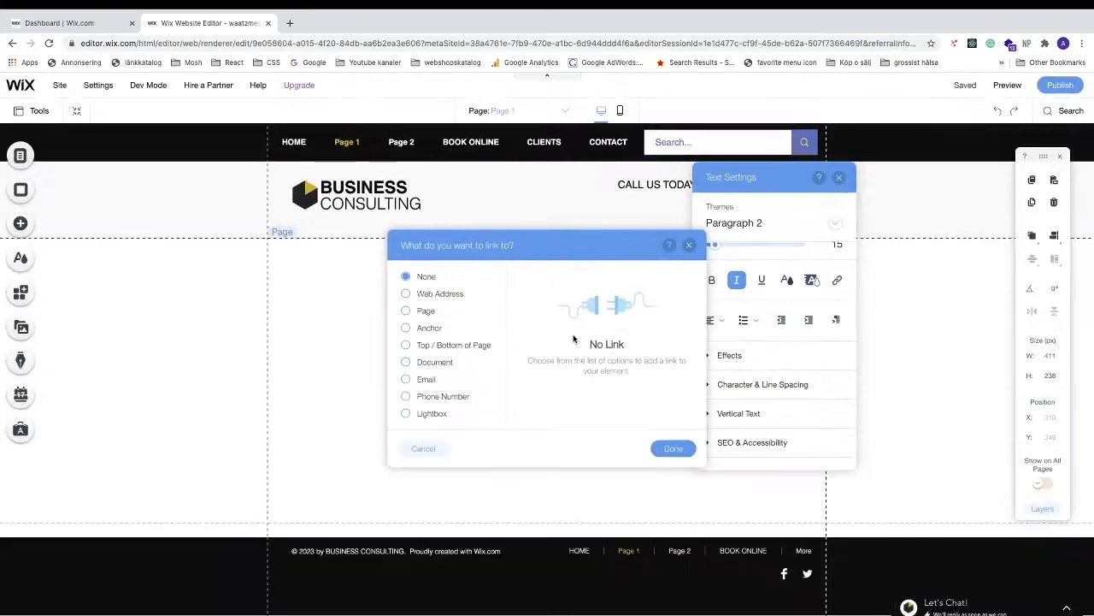
pyautogui.moveTo(517, 277)
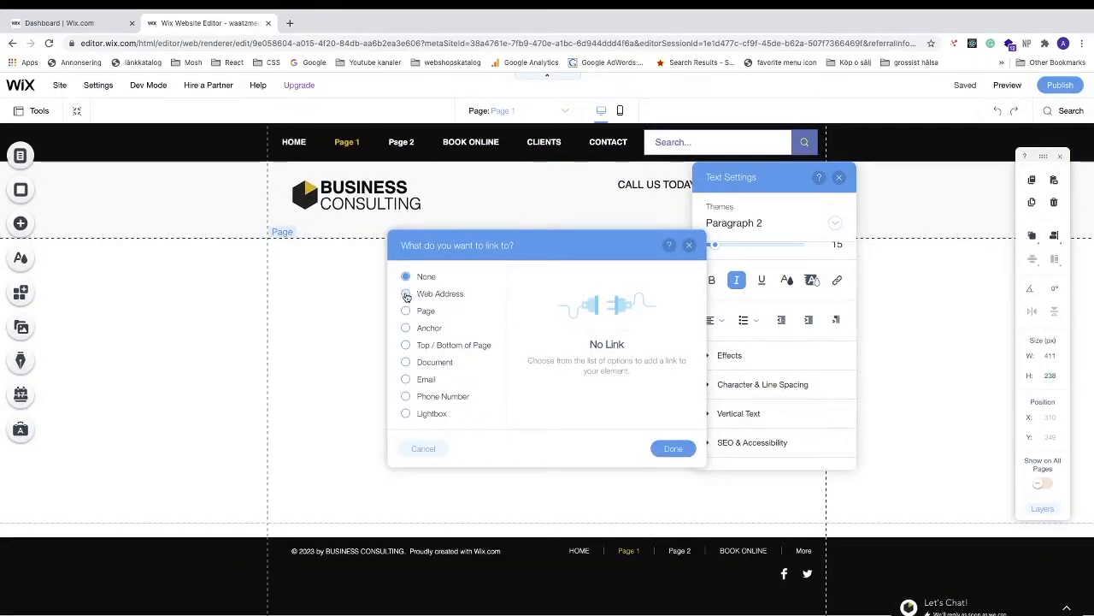
pyautogui.click(406, 293)
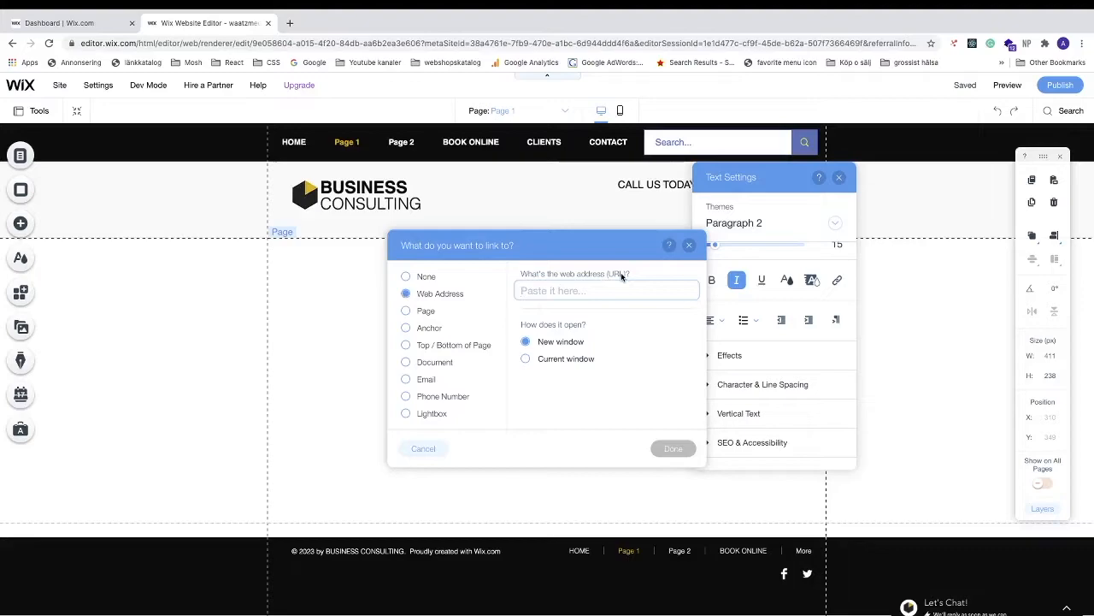
pyautogui.moveTo(539, 347)
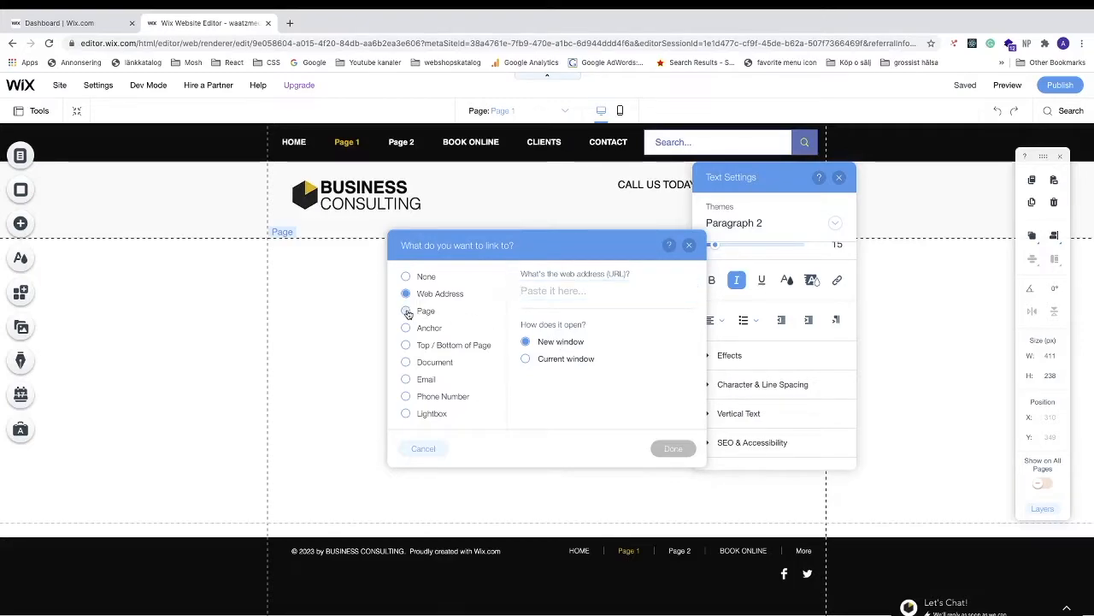
pyautogui.click(405, 310)
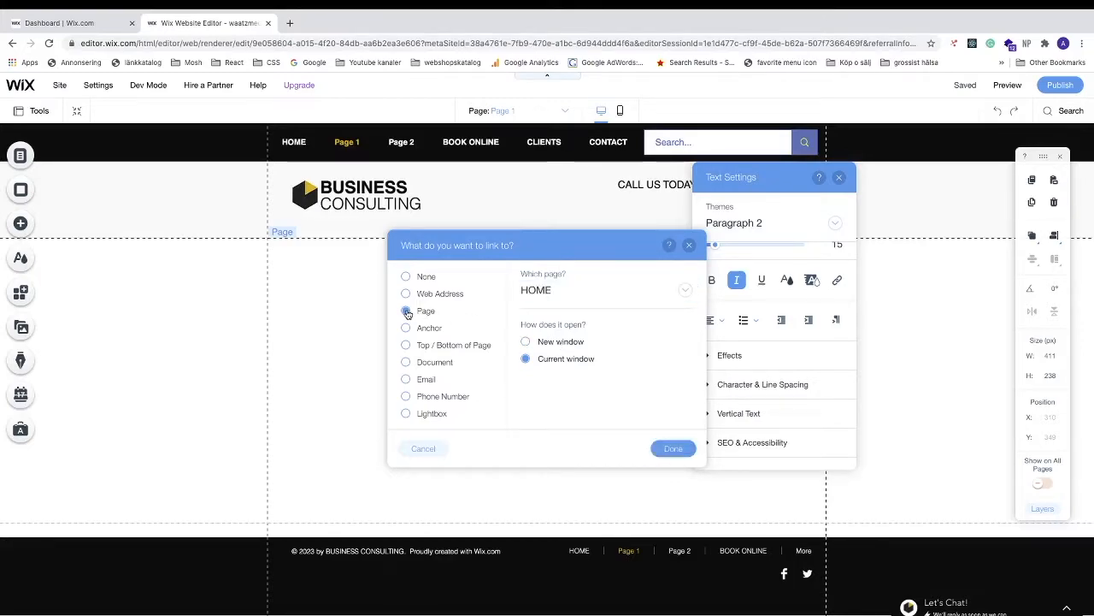
pyautogui.click(405, 310)
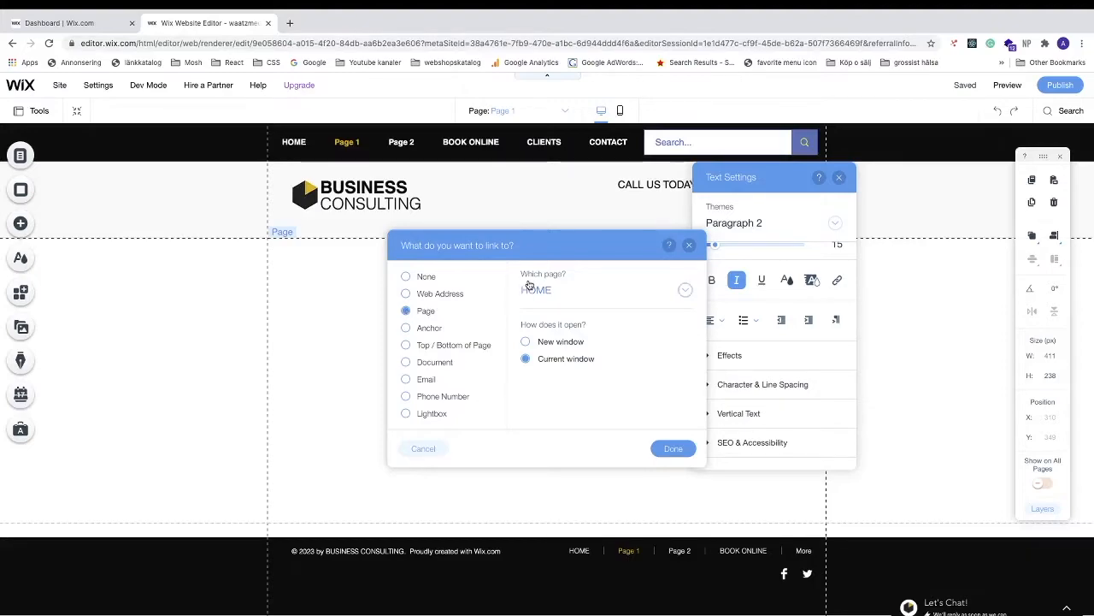
pyautogui.moveTo(686, 291)
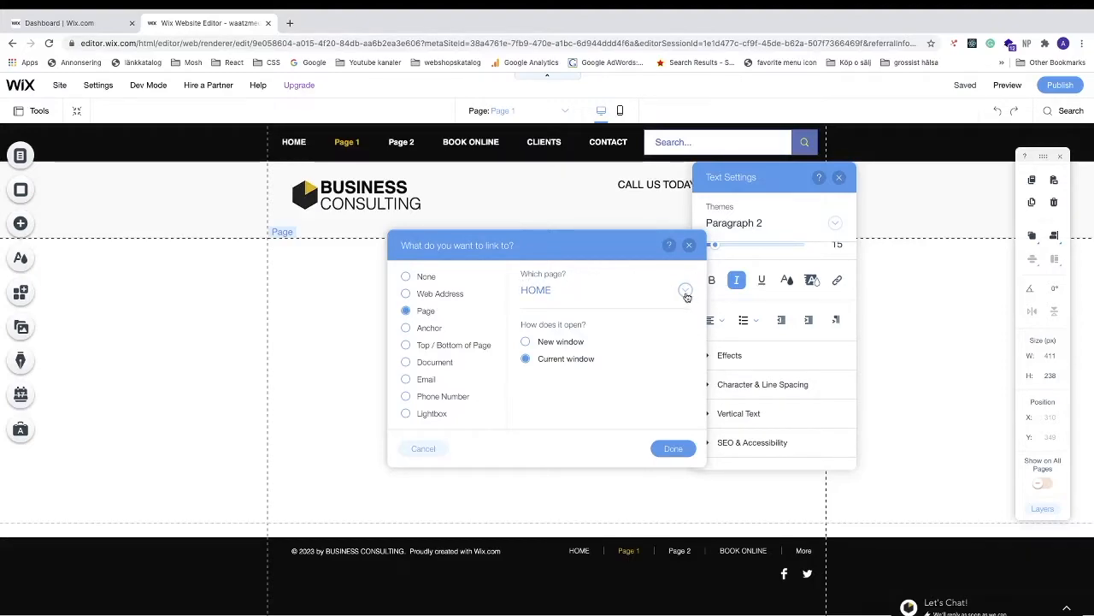
# Link 'Fusce vel arcu gravida' to Page 2, opening in the current window.
pyautogui.click(686, 290)
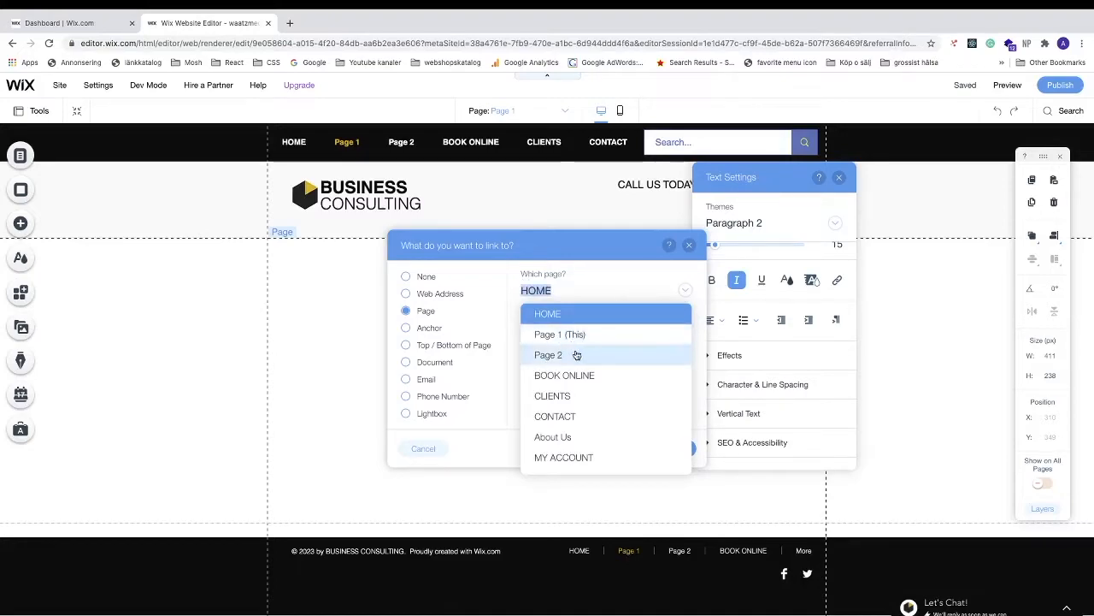
pyautogui.moveTo(577, 358)
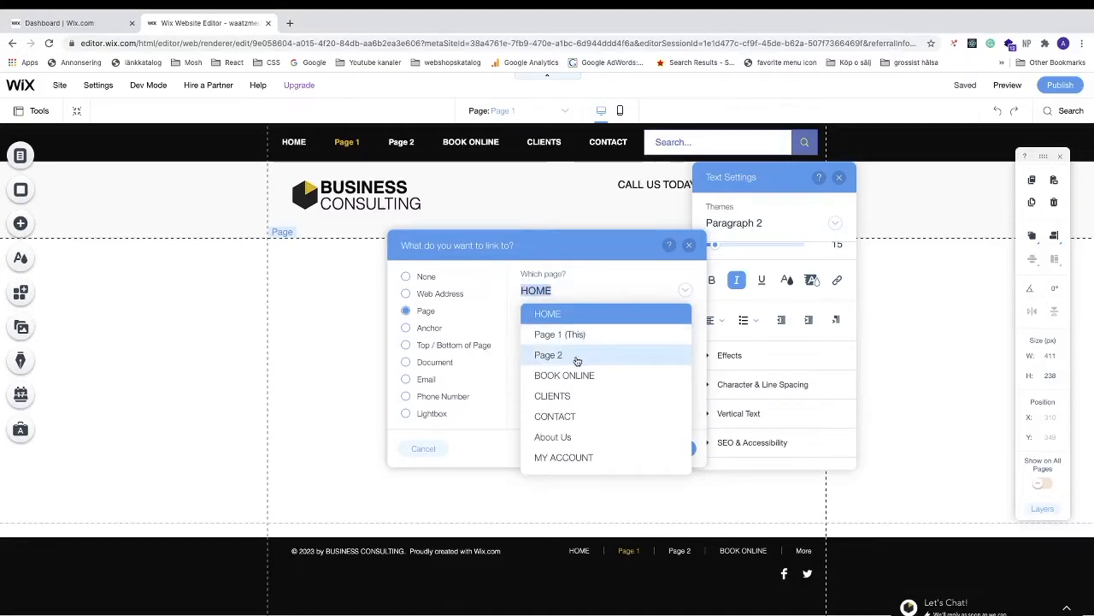
pyautogui.click(548, 355)
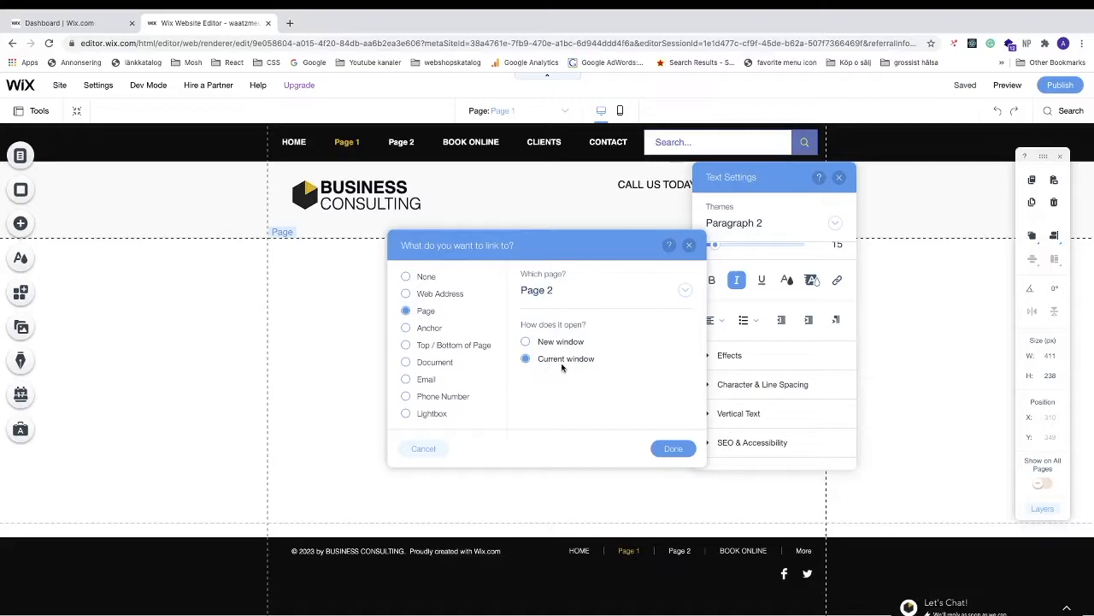
pyautogui.moveTo(598, 364)
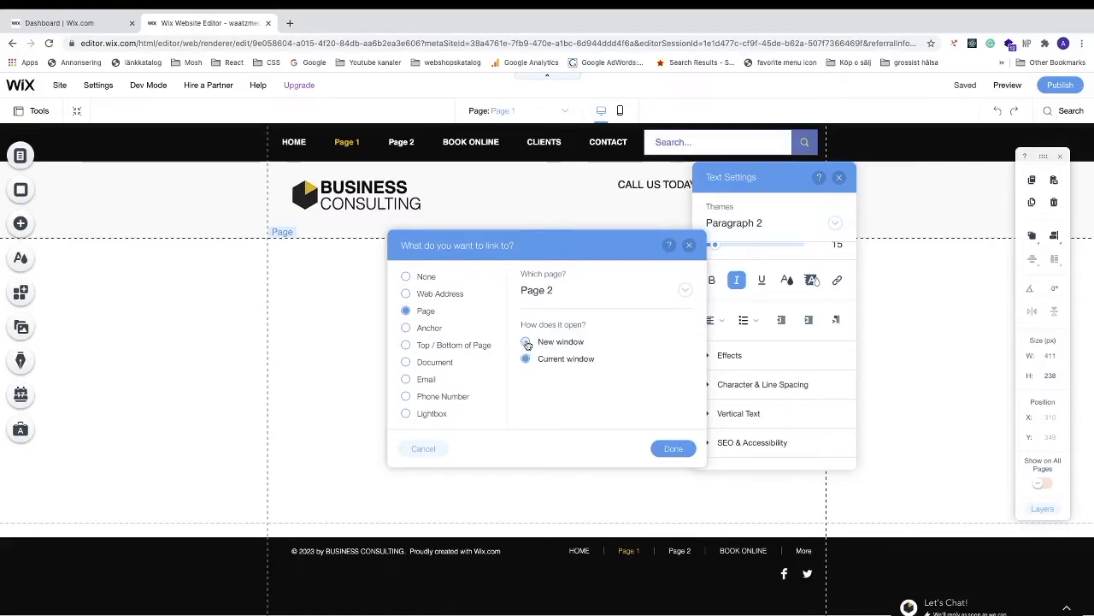
pyautogui.click(525, 358)
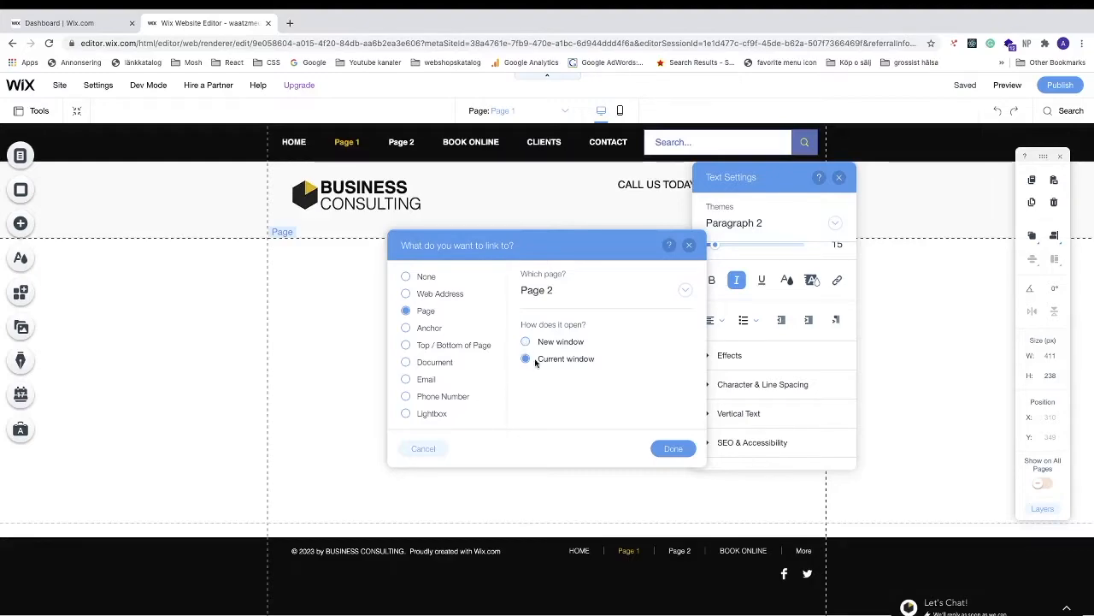
pyautogui.moveTo(593, 362)
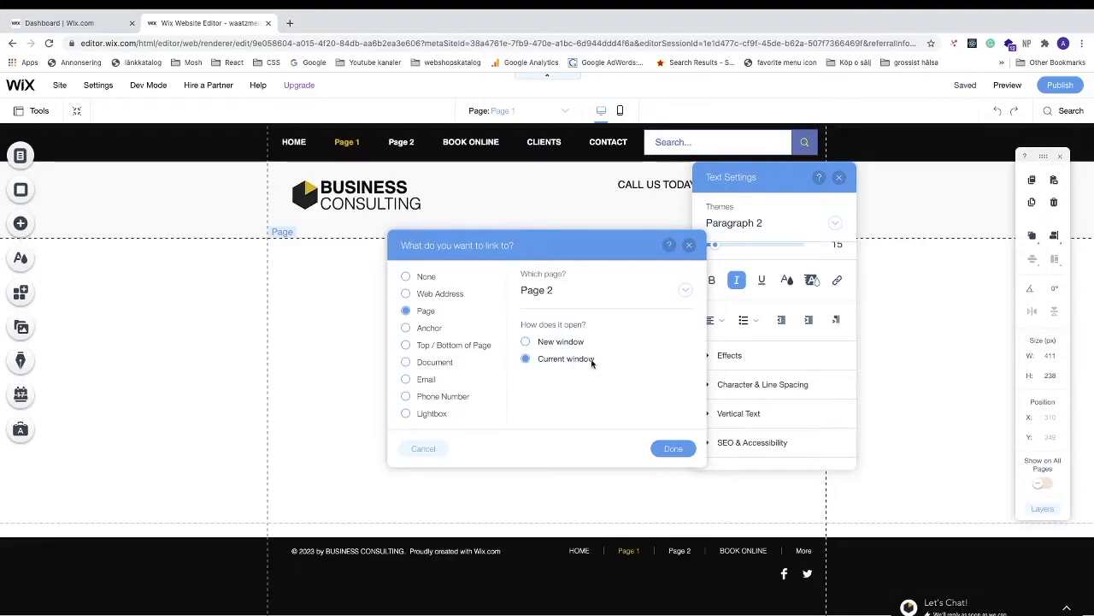
pyautogui.click(673, 448)
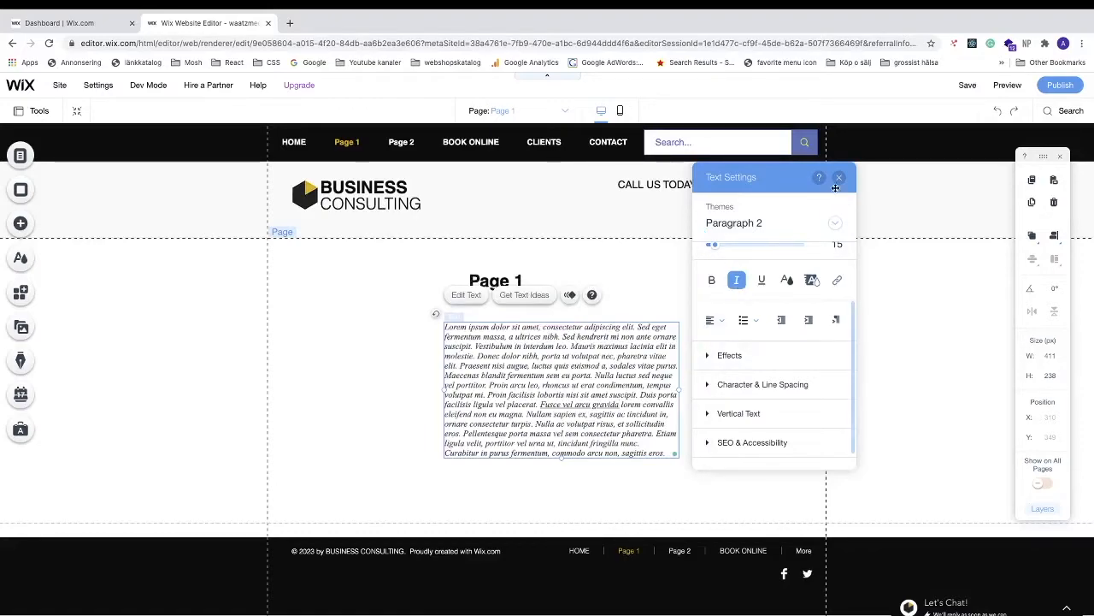
# Close Text Settings, preview the site, and follow the text link to Page 2.
pyautogui.click(839, 177)
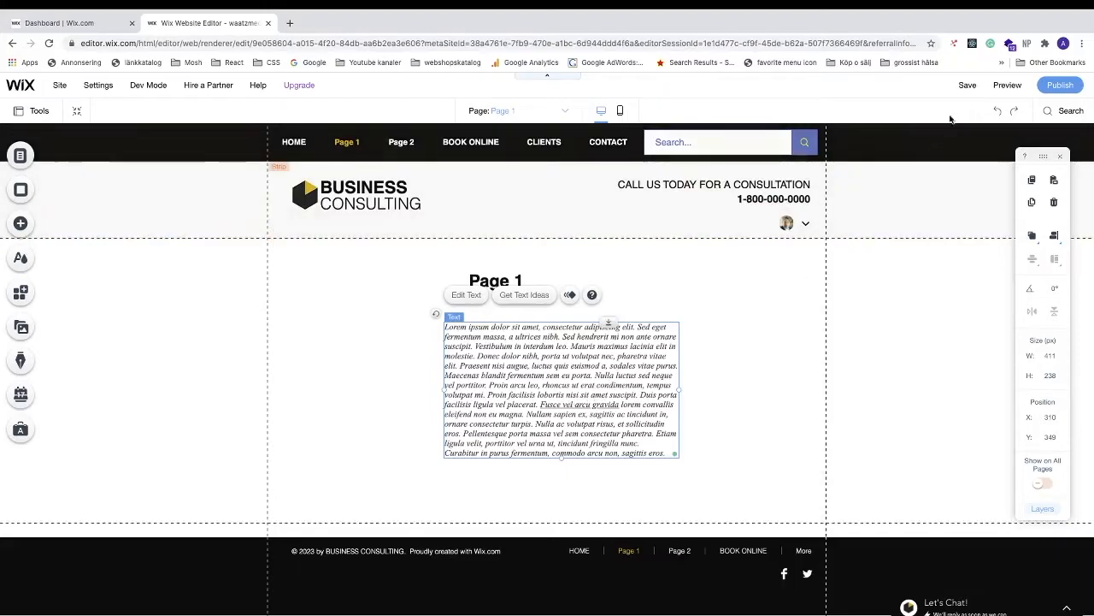
pyautogui.moveTo(1007, 84)
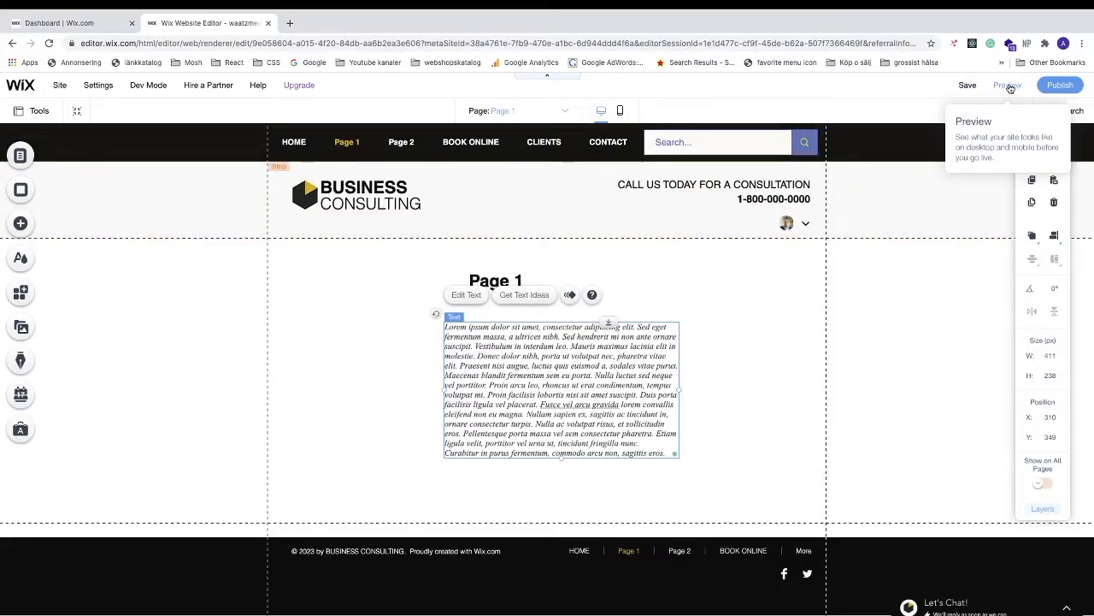
pyautogui.click(1008, 85)
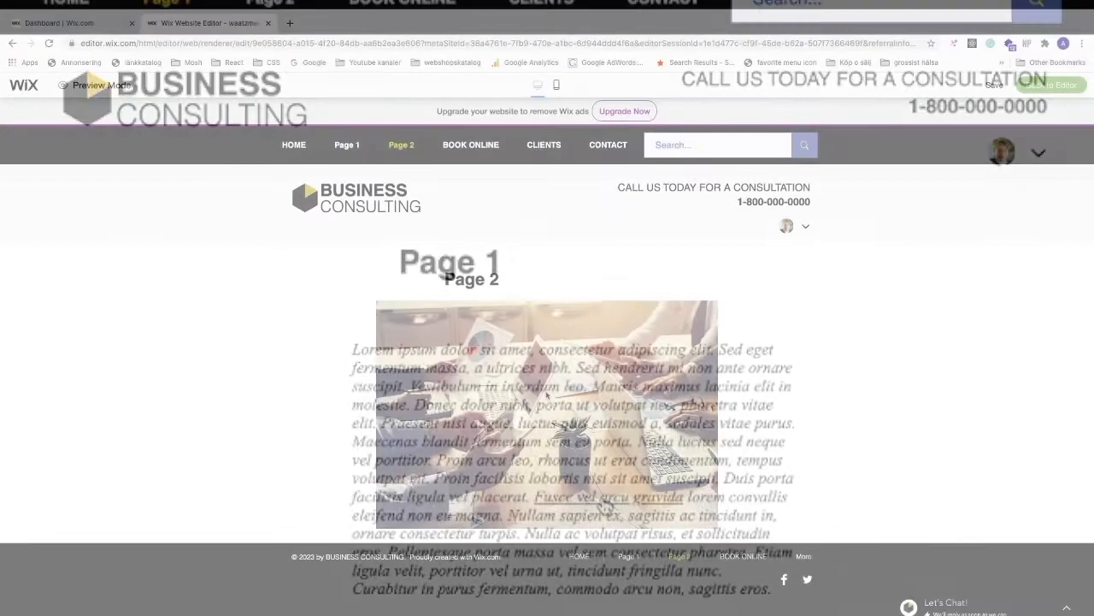
pyautogui.click(401, 144)
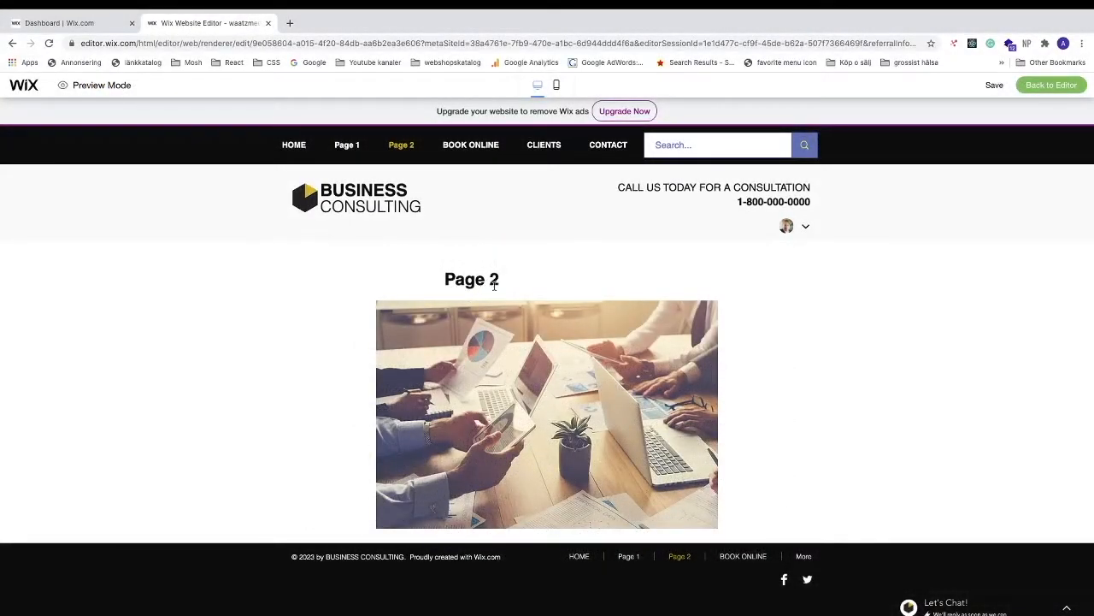
pyautogui.click(995, 85)
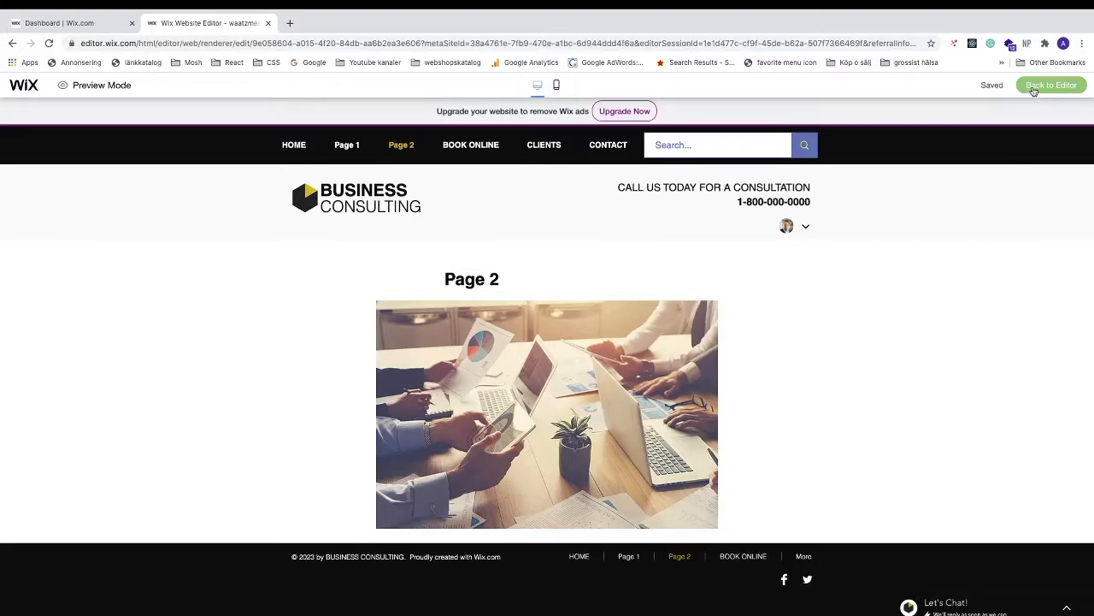
# Leave preview and return to editing Page 1.
pyautogui.click(1050, 84)
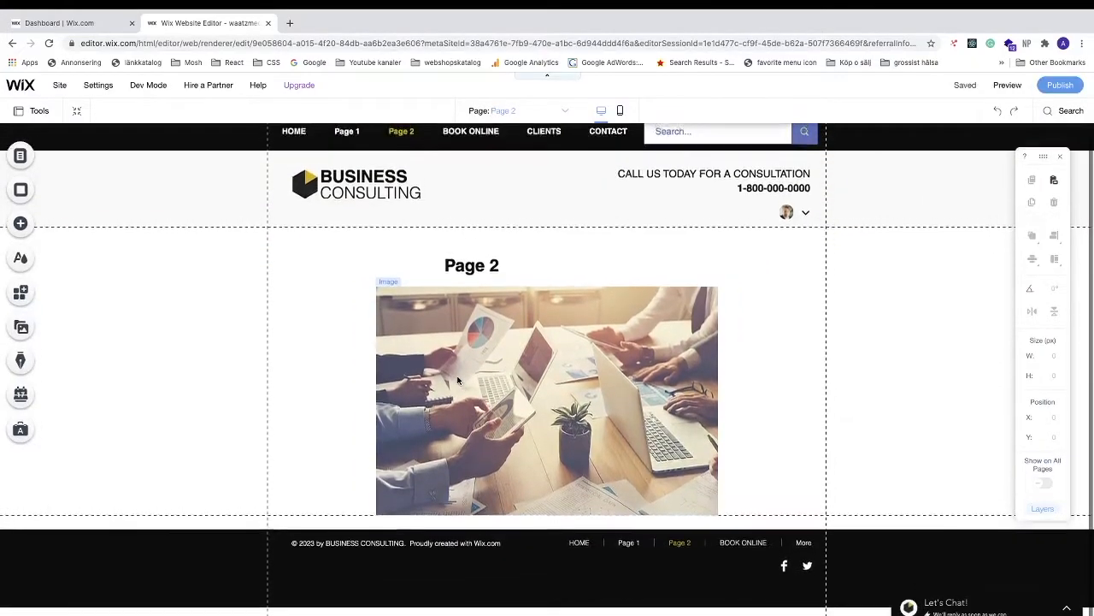
pyautogui.click(525, 110)
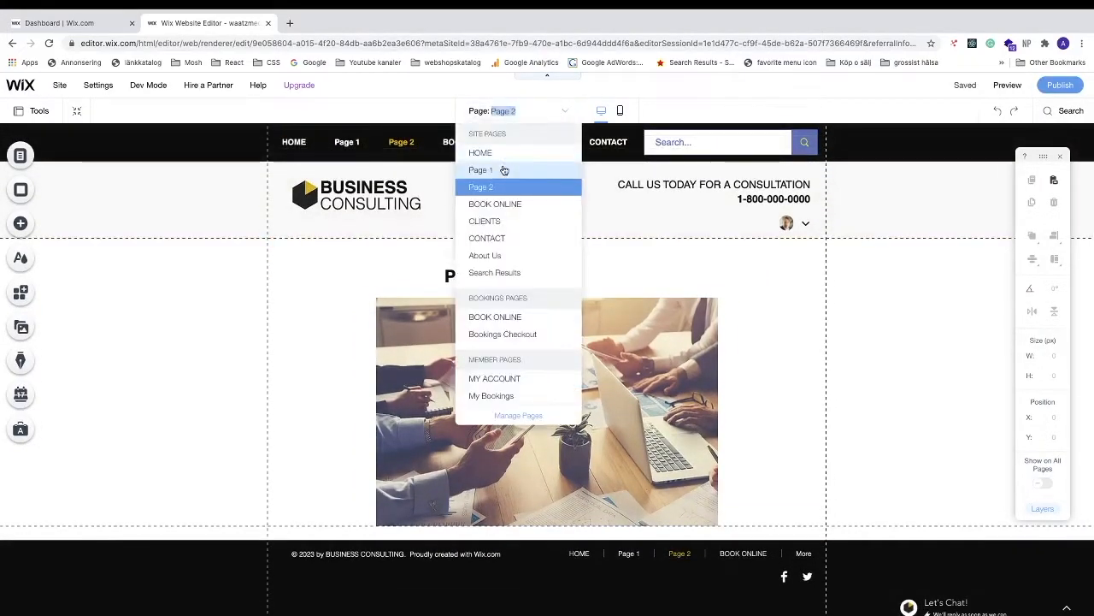
pyautogui.click(480, 169)
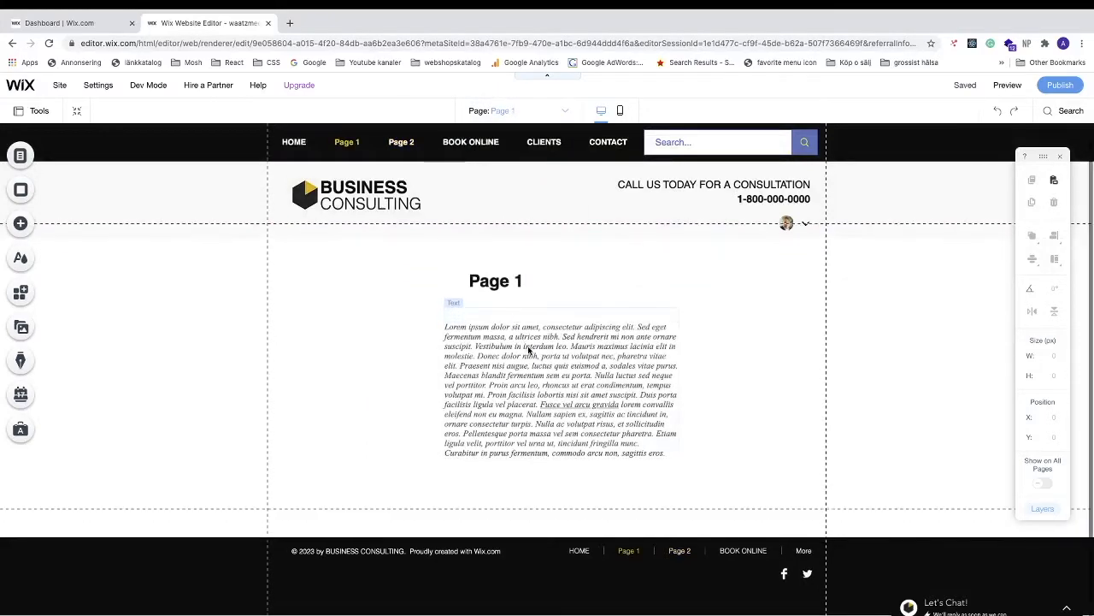
# Add a yellow themed button below the Page 1 paragraph.
pyautogui.click(20, 223)
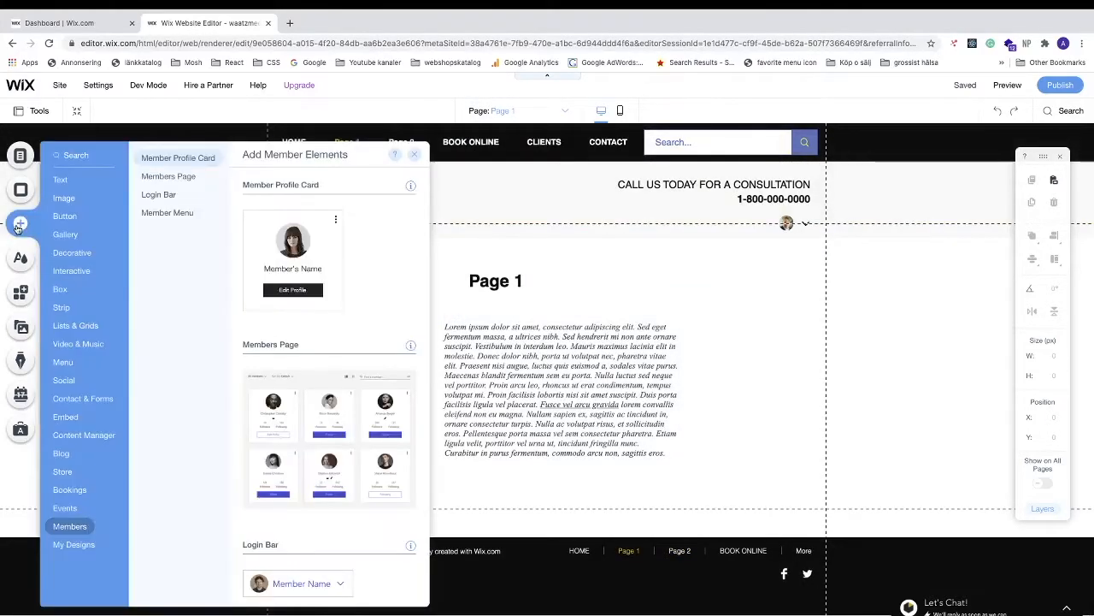
pyautogui.click(65, 215)
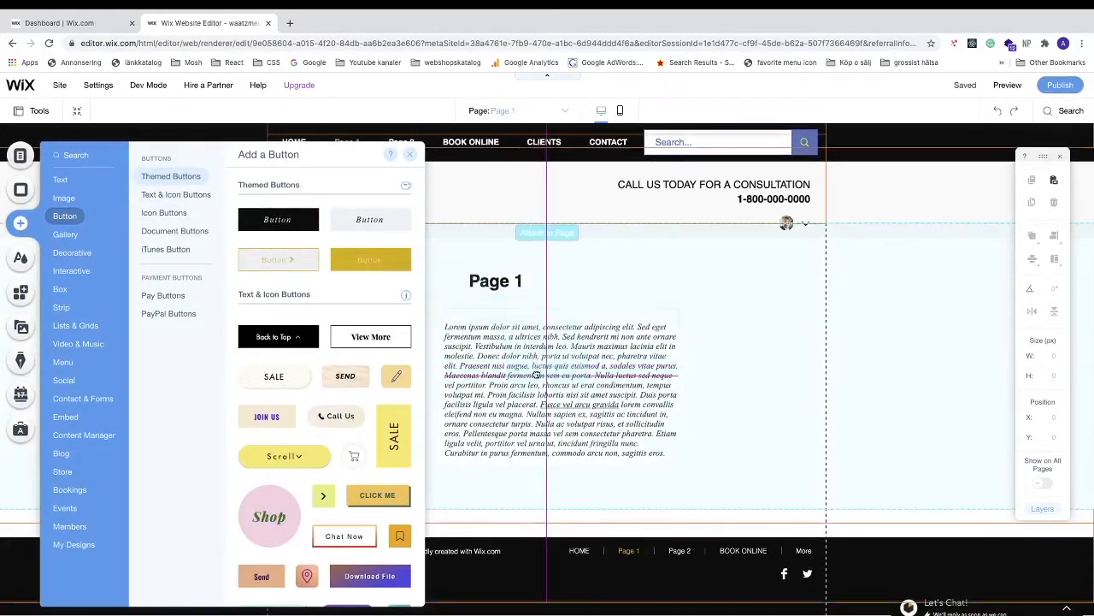
pyautogui.click(369, 259)
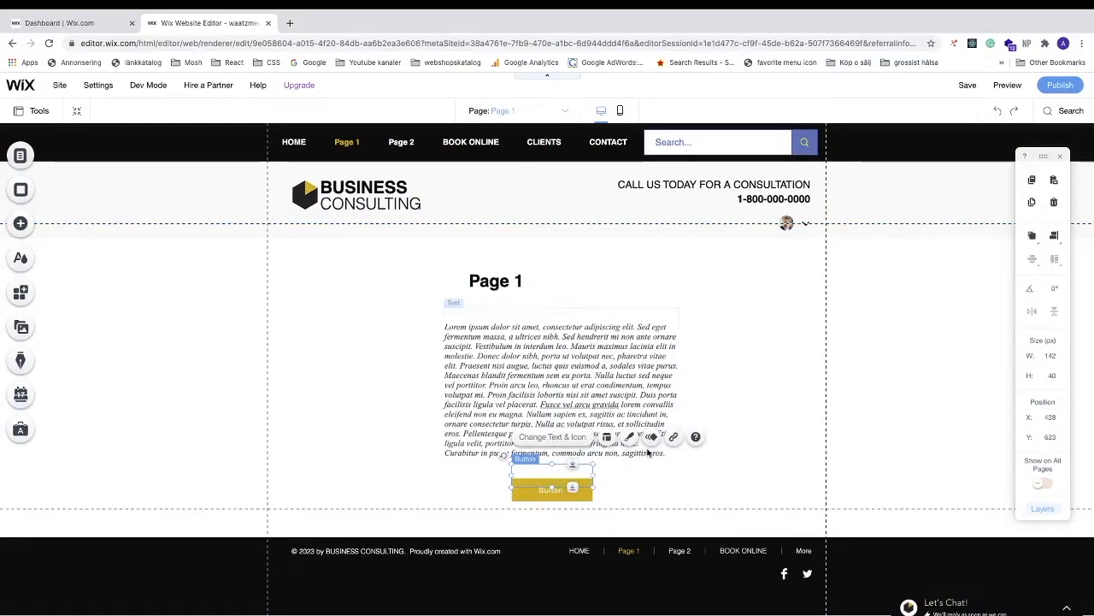
pyautogui.moveTo(674, 438)
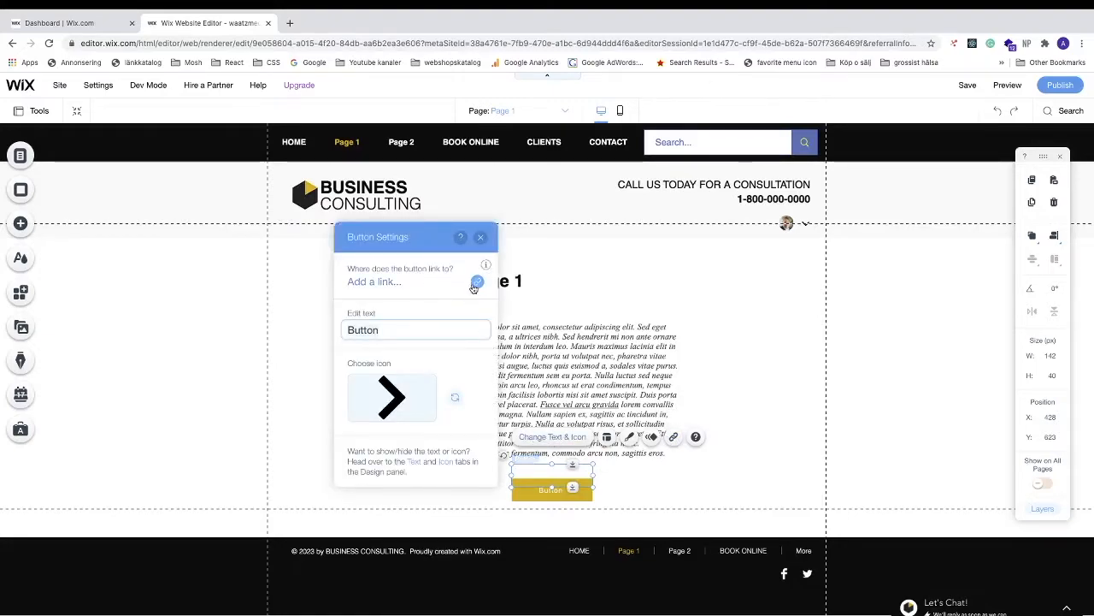
# Link the button to Page 2 in the current window, then preview the site.
pyautogui.click(475, 282)
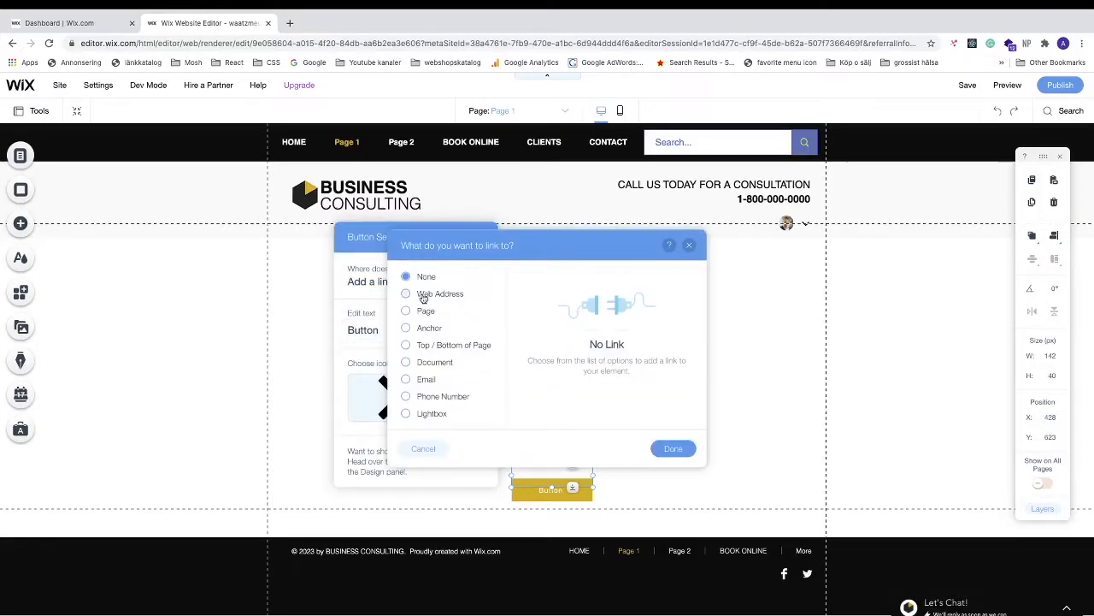
pyautogui.moveTo(413, 302)
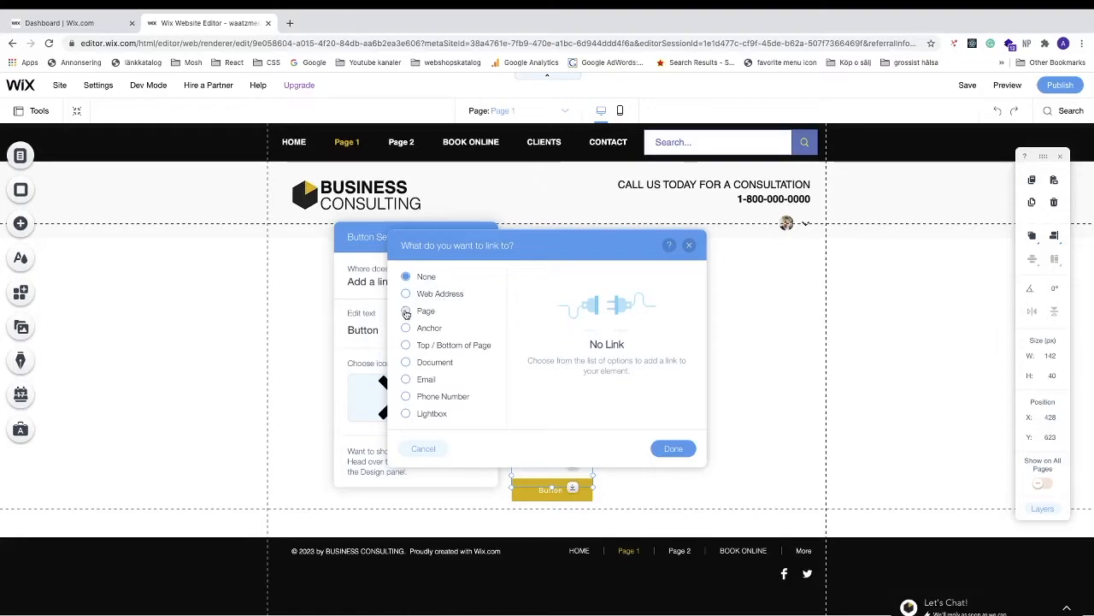
pyautogui.click(405, 310)
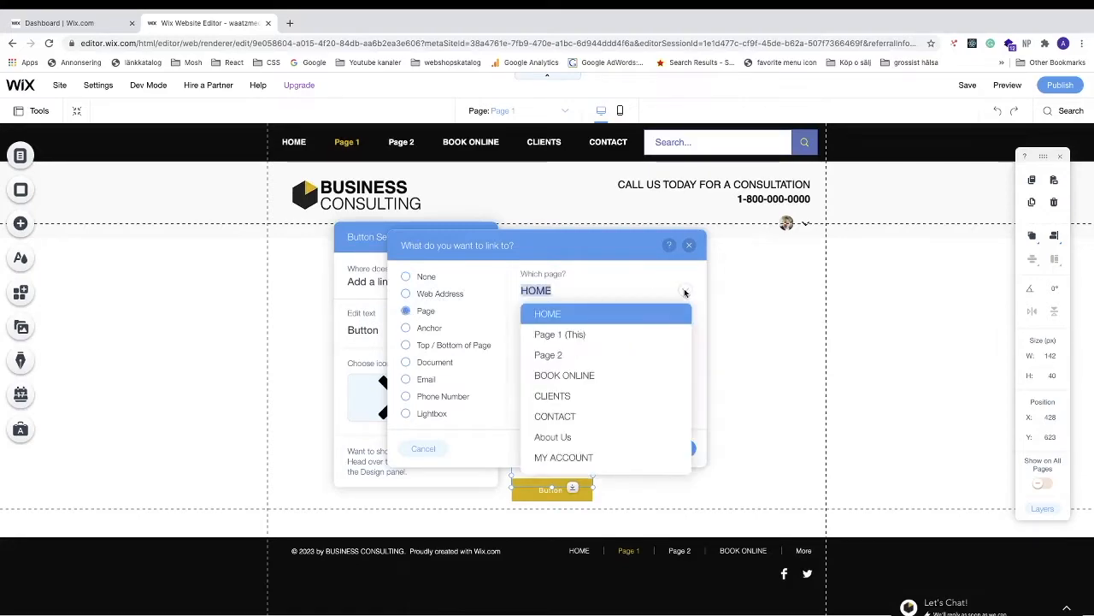
pyautogui.click(548, 354)
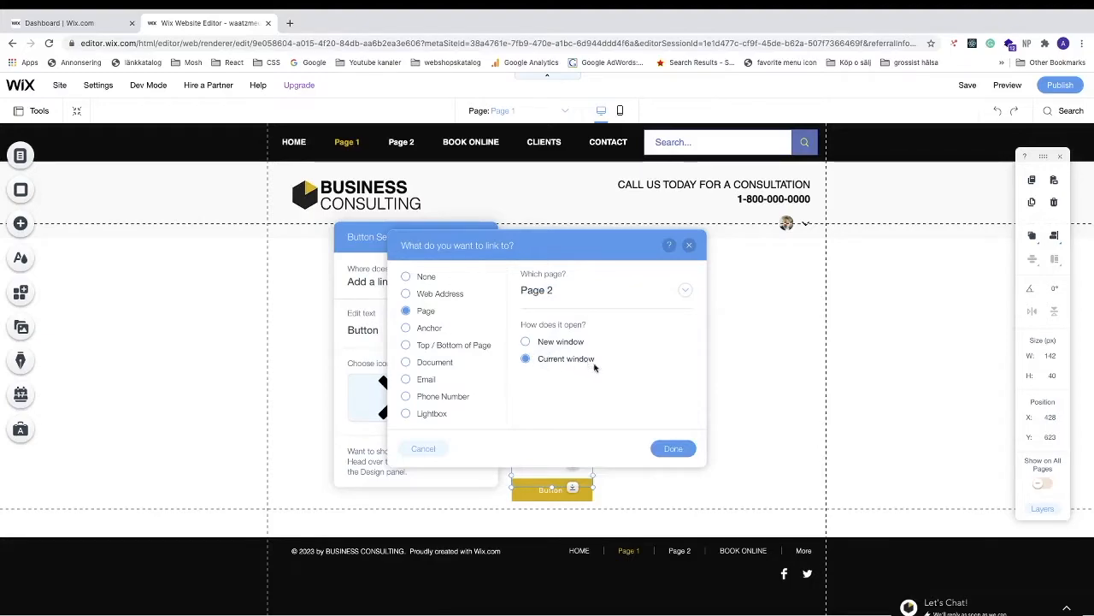
pyautogui.click(673, 448)
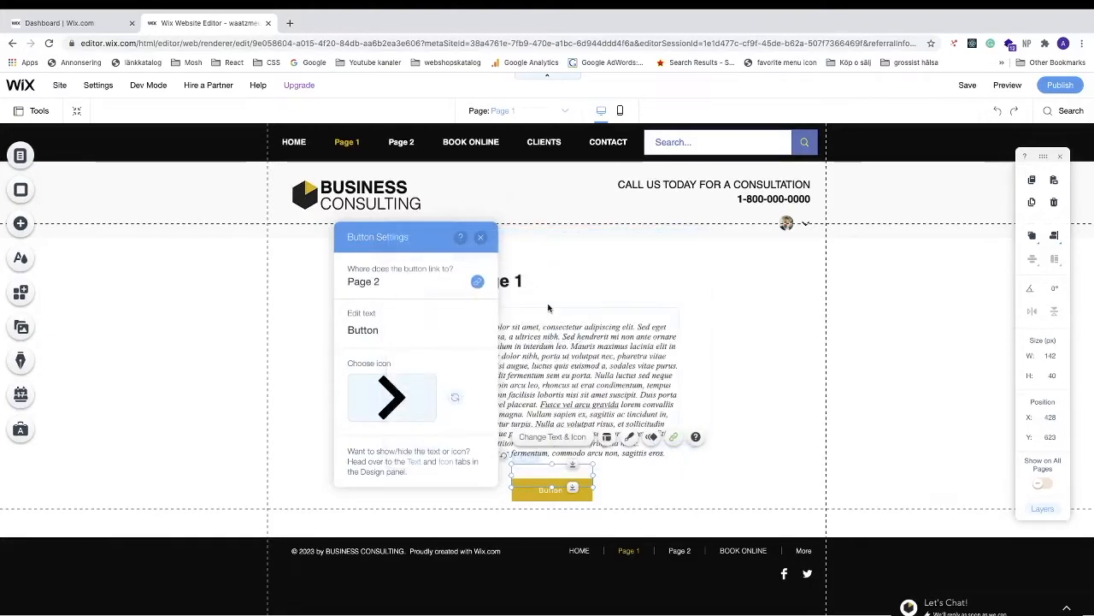
pyautogui.click(1007, 85)
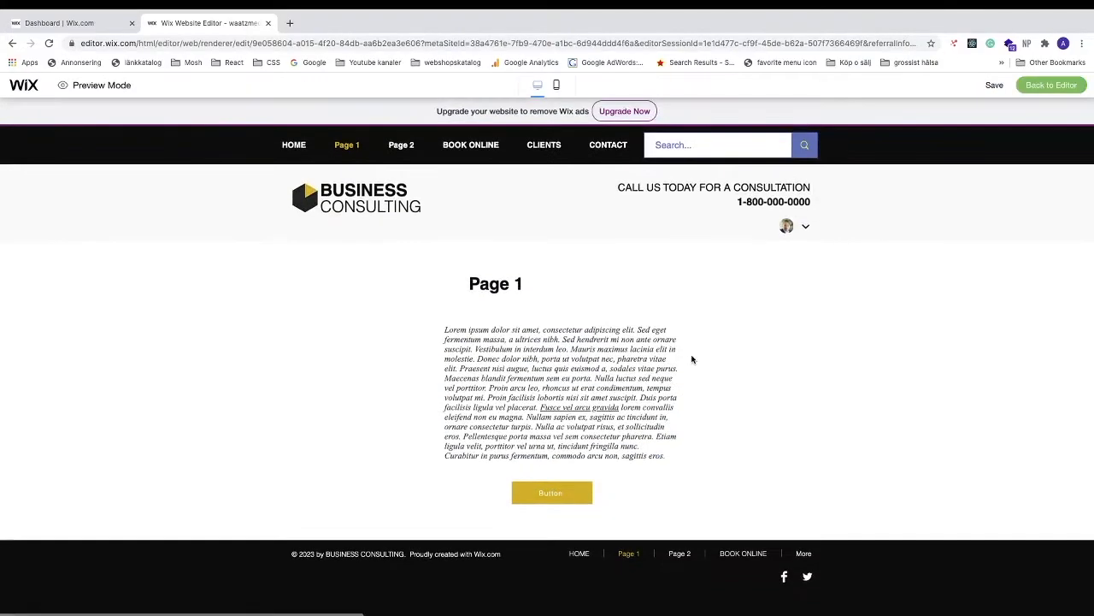
# Click the button in preview to reach Page 2, then return to the editor.
pyautogui.click(401, 145)
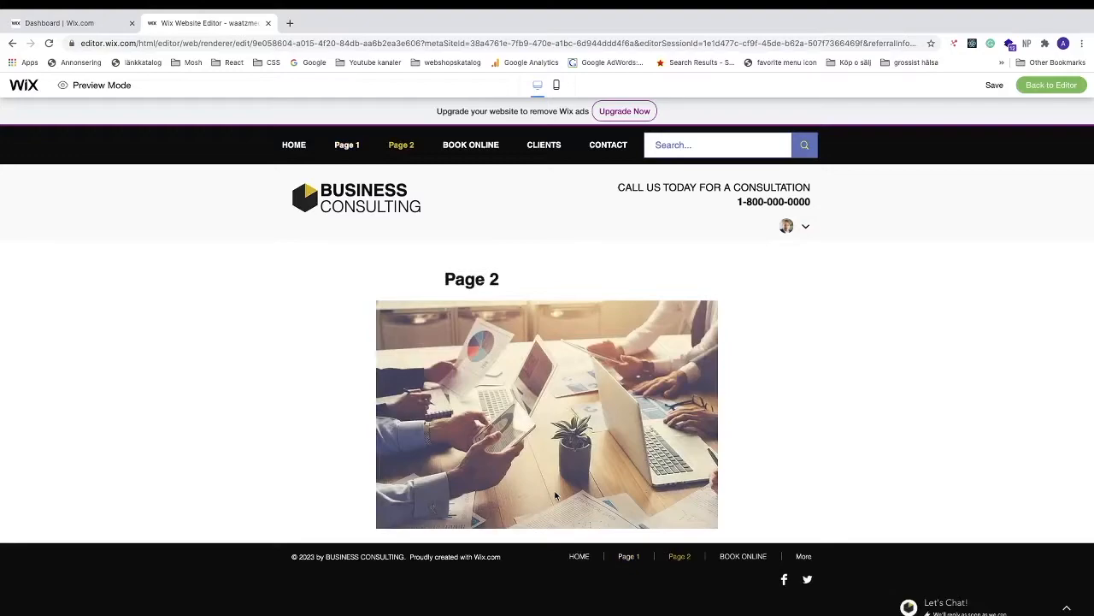
pyautogui.moveTo(763, 339)
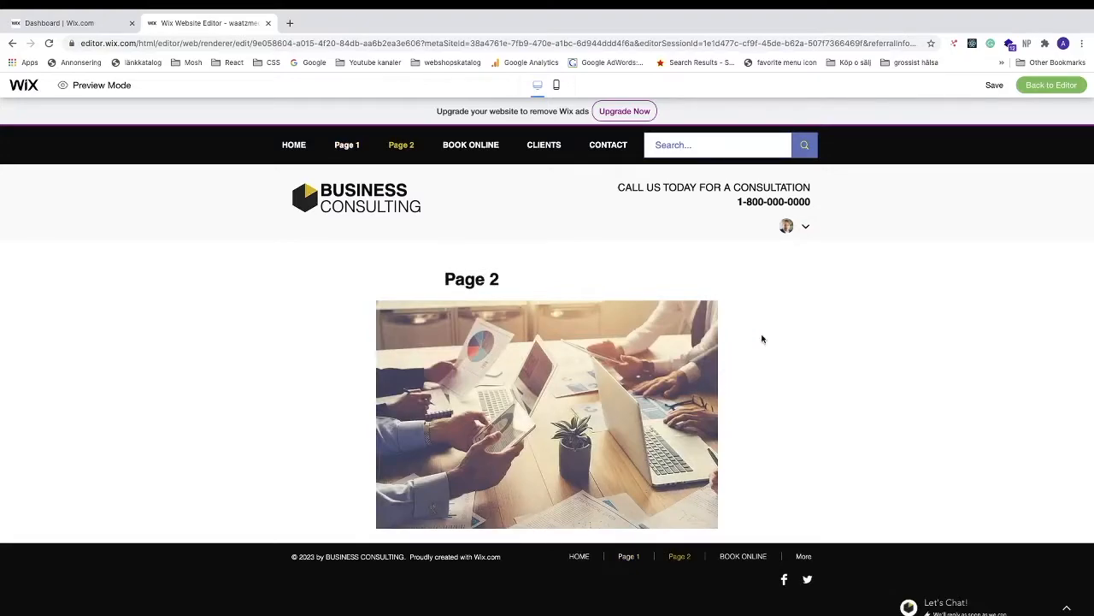
pyautogui.click(1050, 85)
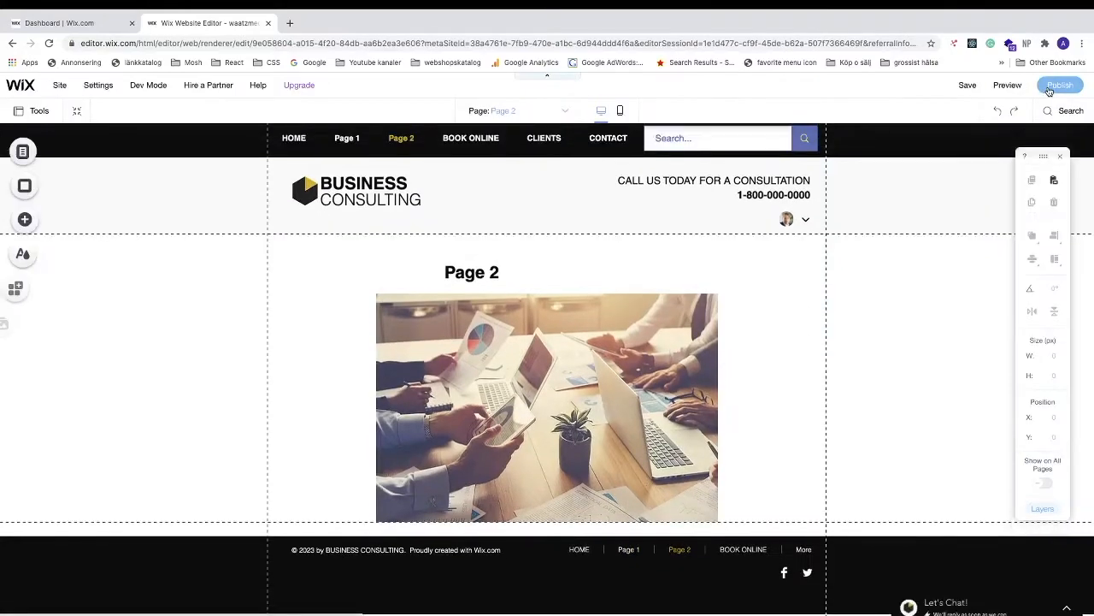
pyautogui.scroll(-3)
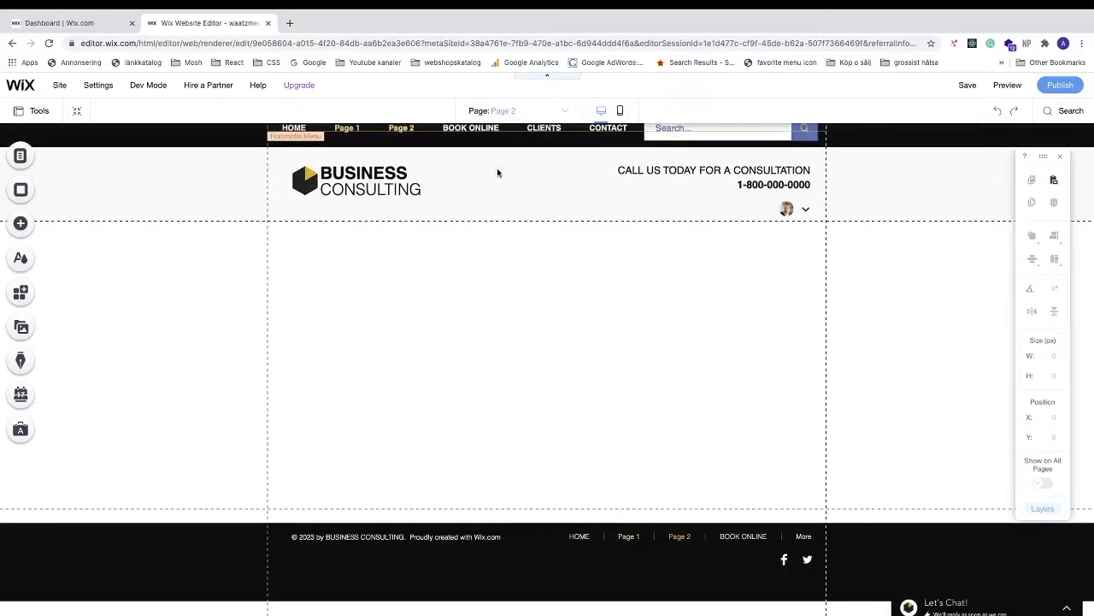
pyautogui.click(346, 127)
pyautogui.write('b')
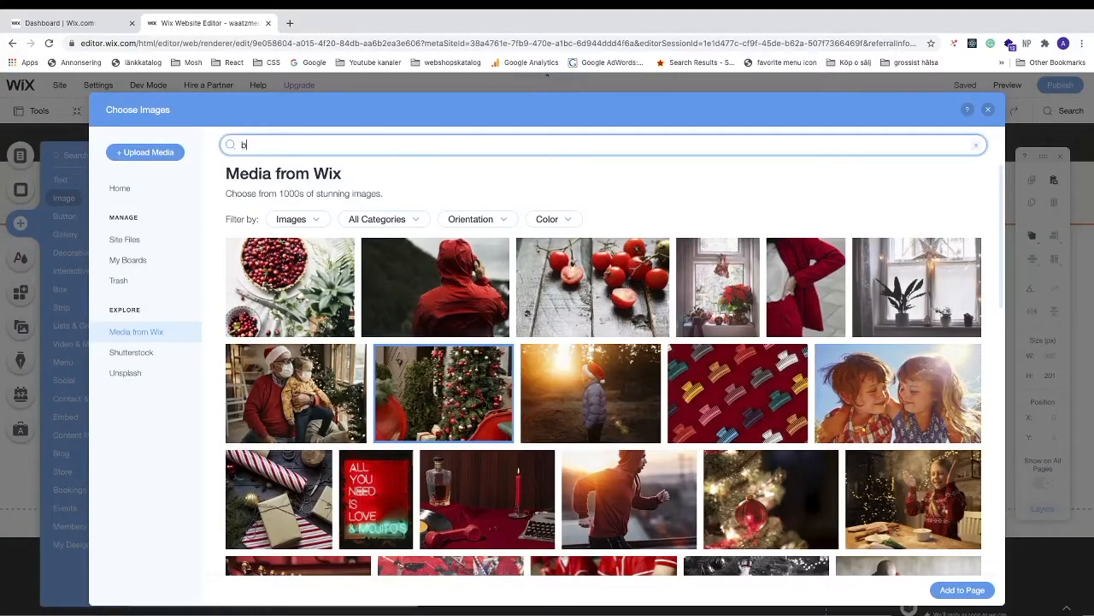
# Search the Wix image library for 'beach' and add the shoreline photo to Page 1.
pyautogui.write('each')
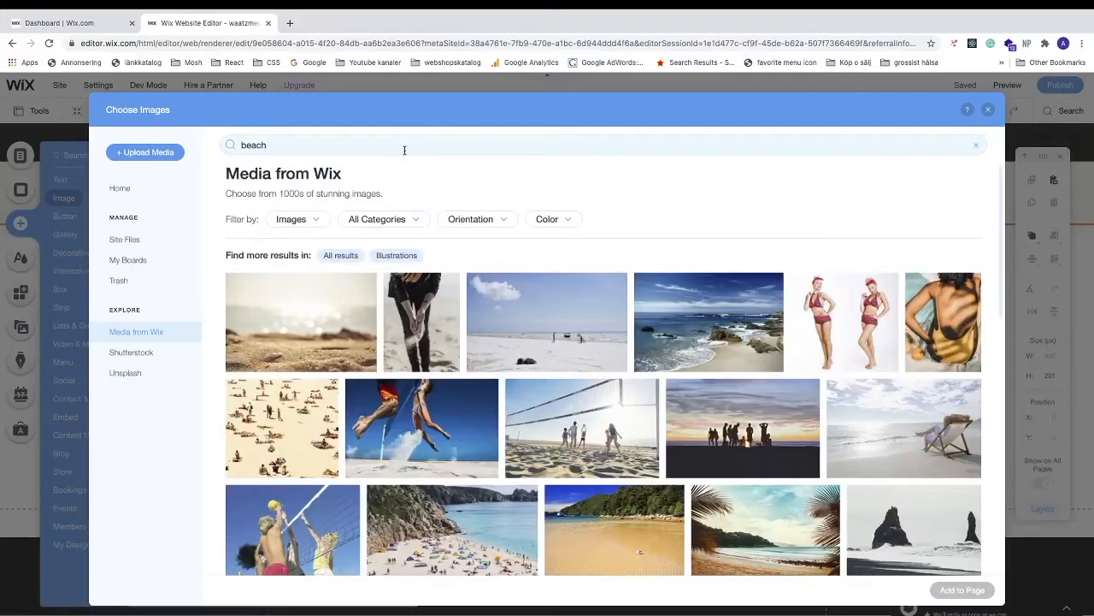
pyautogui.moveTo(547, 321)
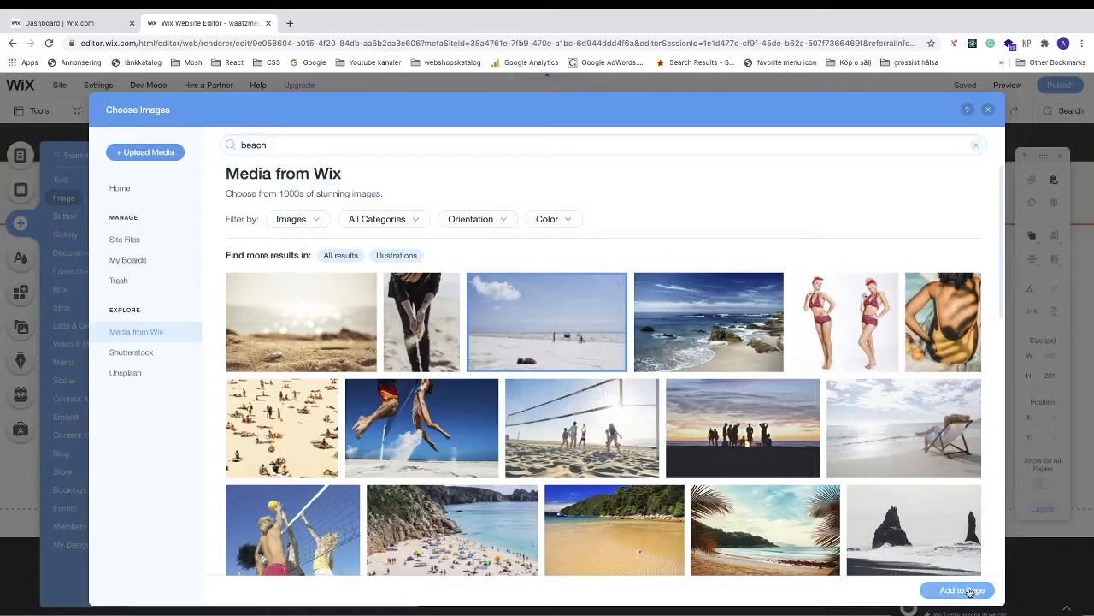
pyautogui.click(957, 590)
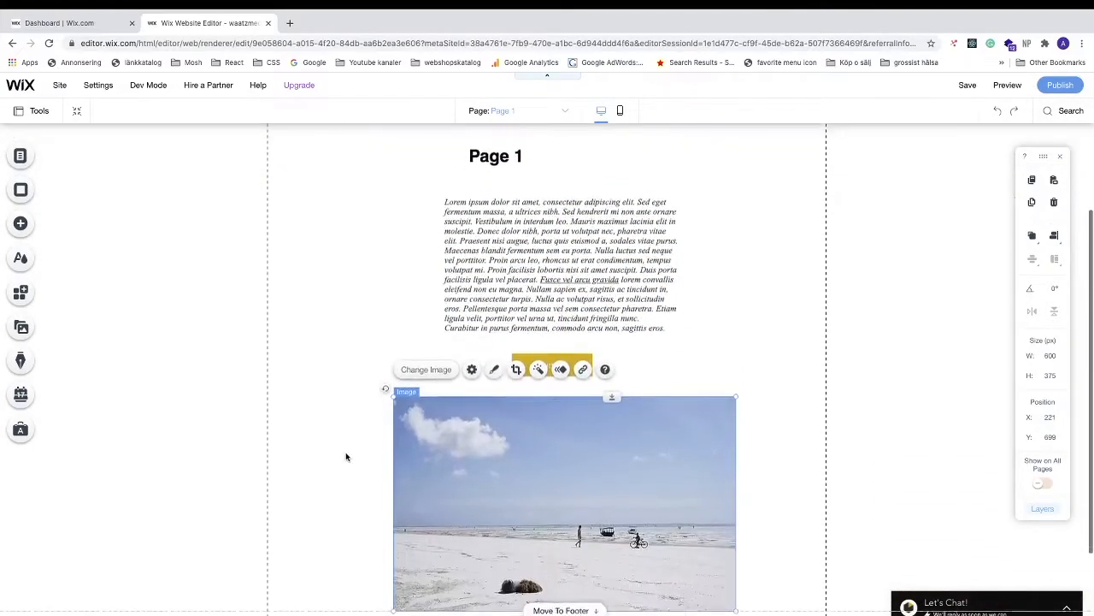
# Open the beach image's settings and its 'What does it link to?' link options.
pyautogui.scroll(-3)
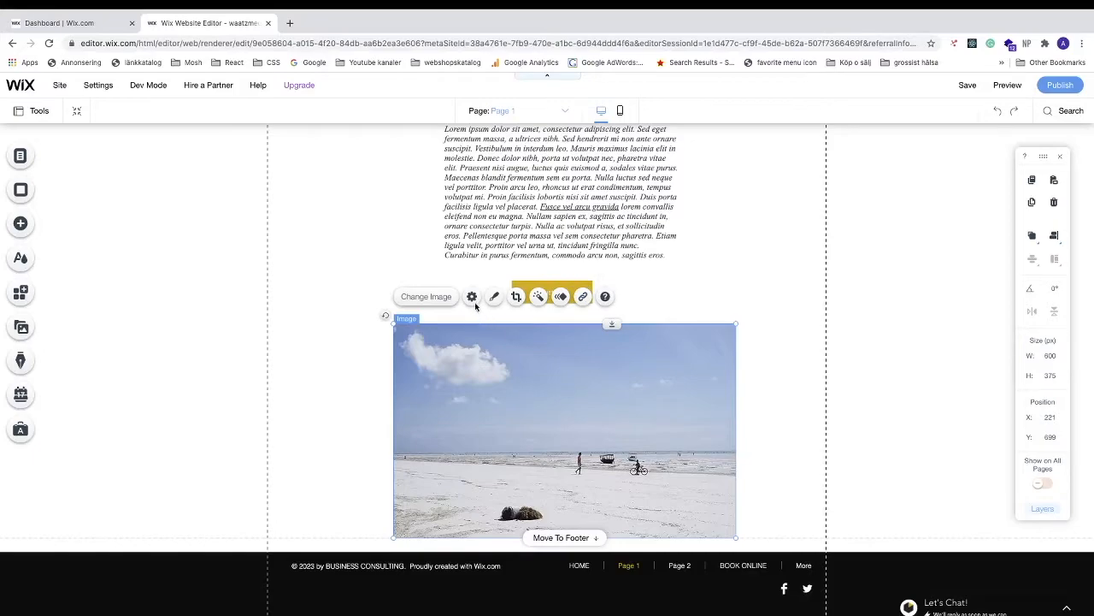
pyautogui.click(471, 296)
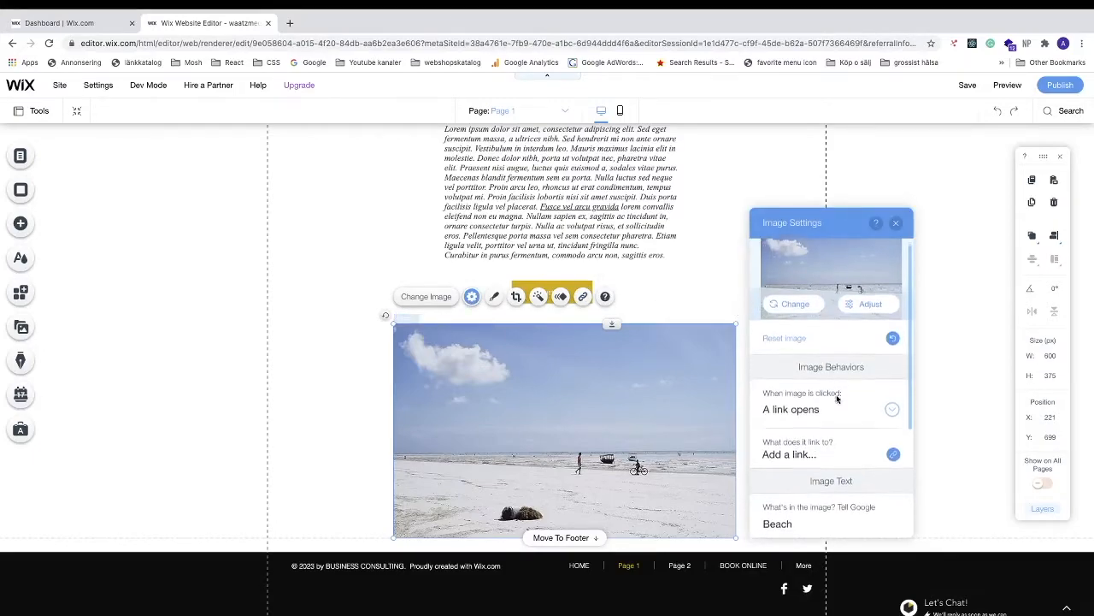
pyautogui.scroll(-3)
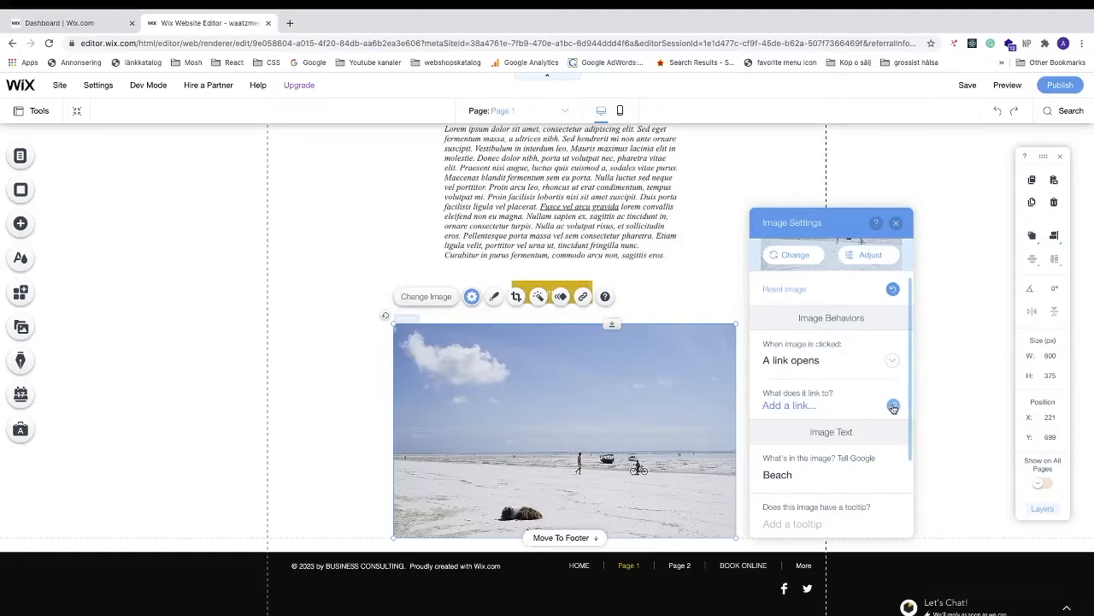
pyautogui.click(892, 405)
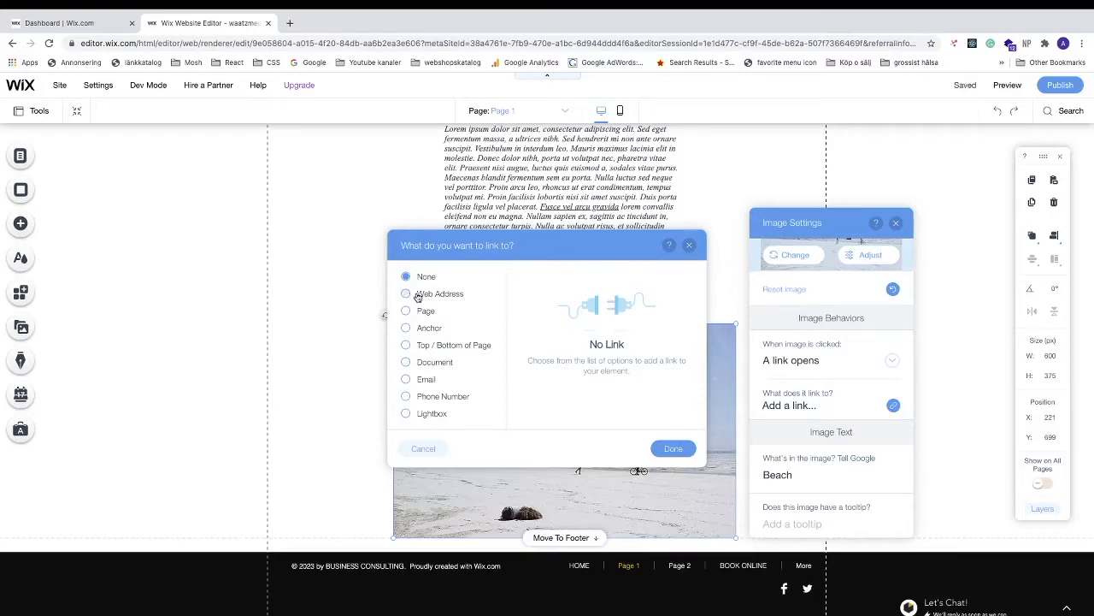
pyautogui.click(405, 293)
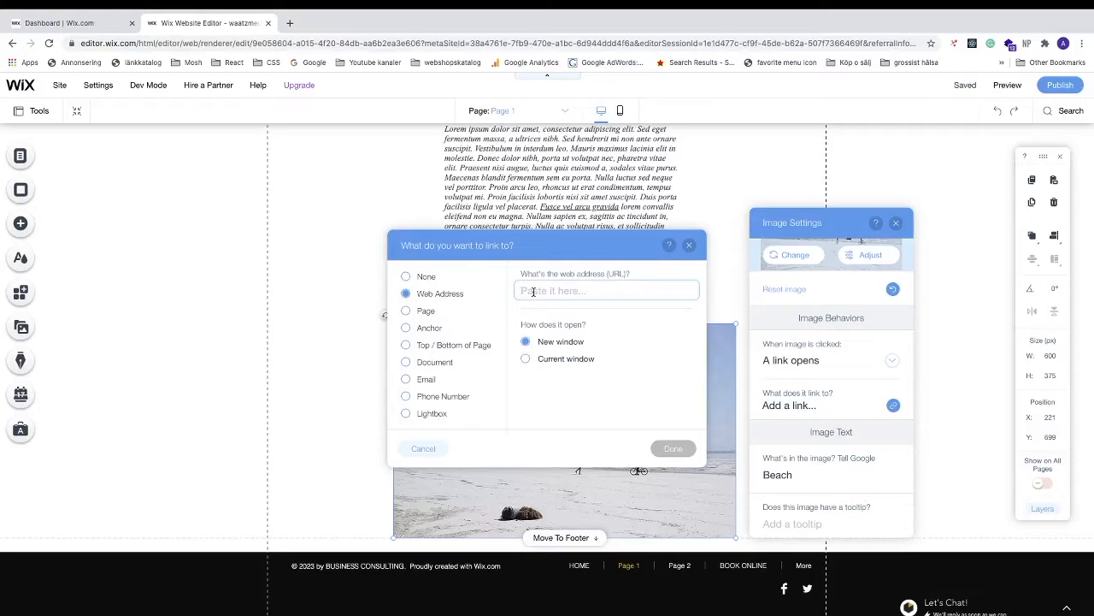
pyautogui.write('www.y')
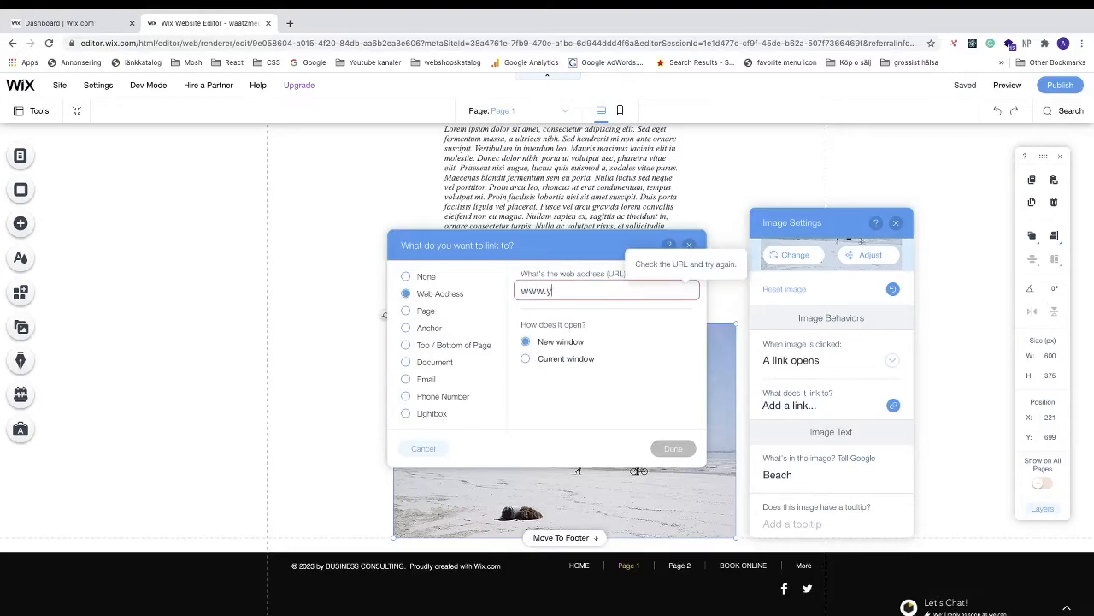
pyautogui.write('outube.')
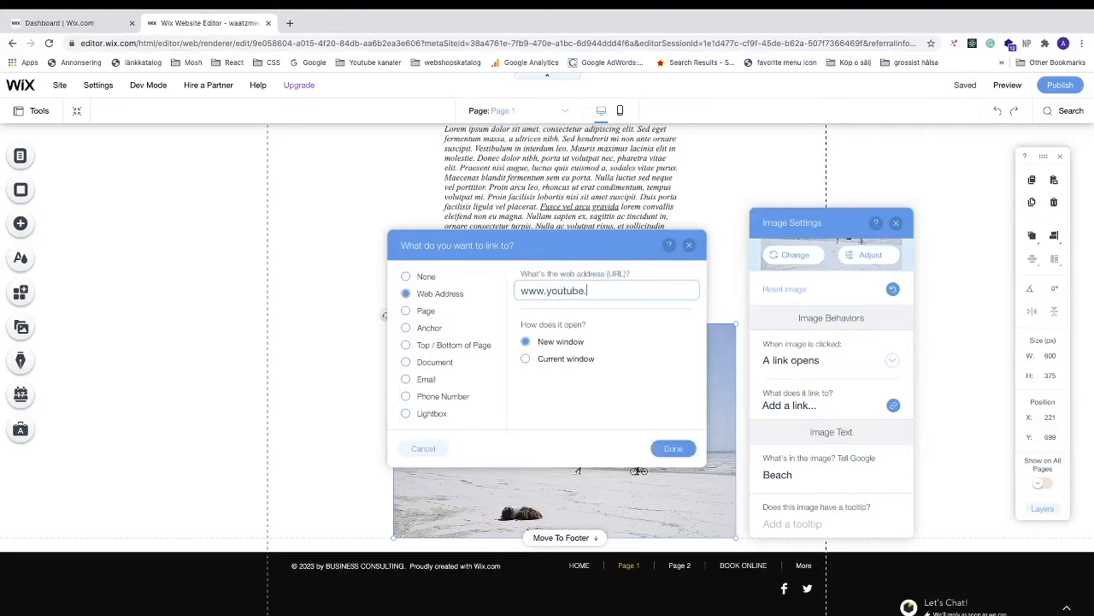
pyautogui.write('com')
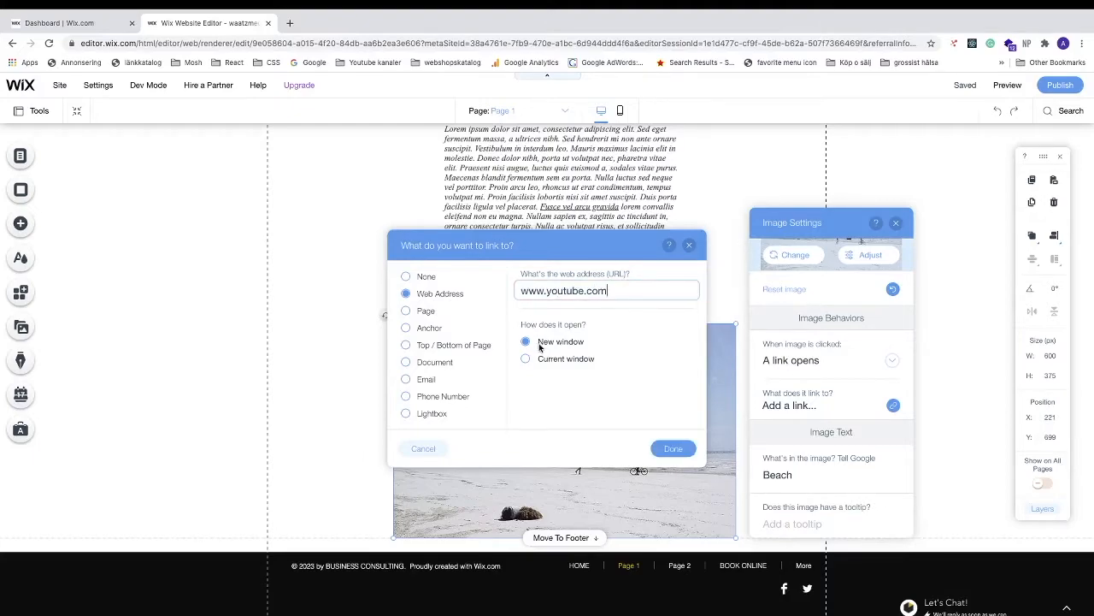
pyautogui.click(673, 448)
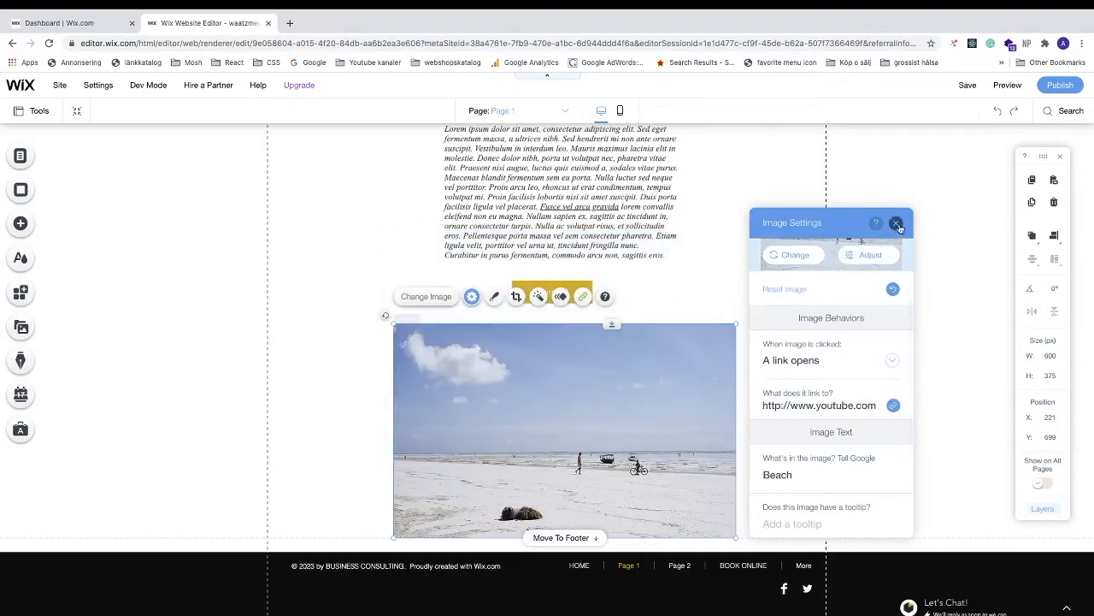
pyautogui.click(898, 222)
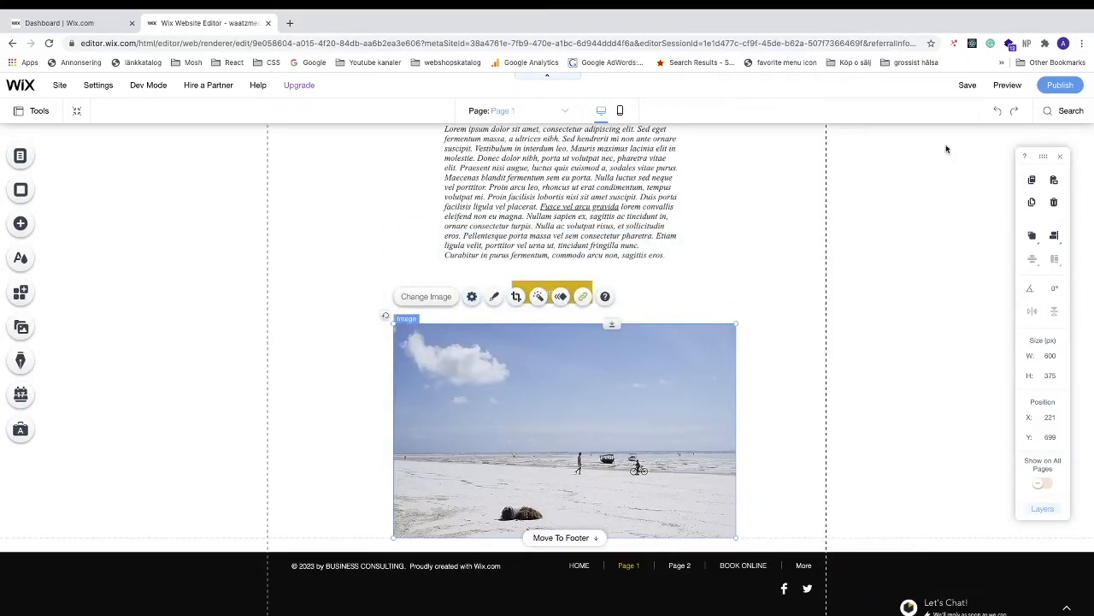
# In preview, check the beach photo opens YouTube in a new tab, close that tab, and save.
pyautogui.click(1006, 85)
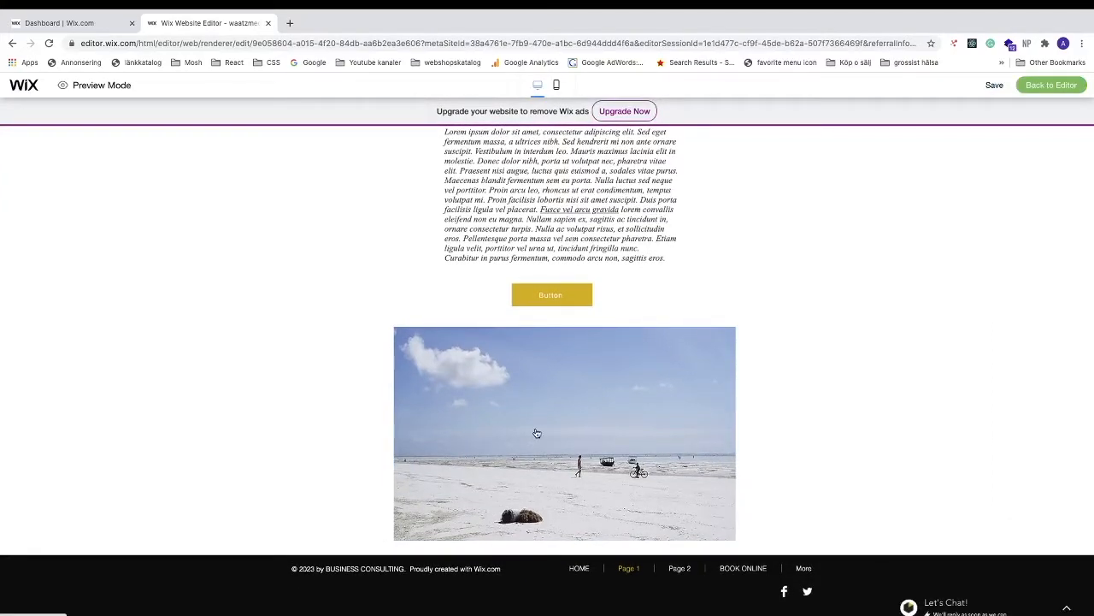
pyautogui.click(338, 23)
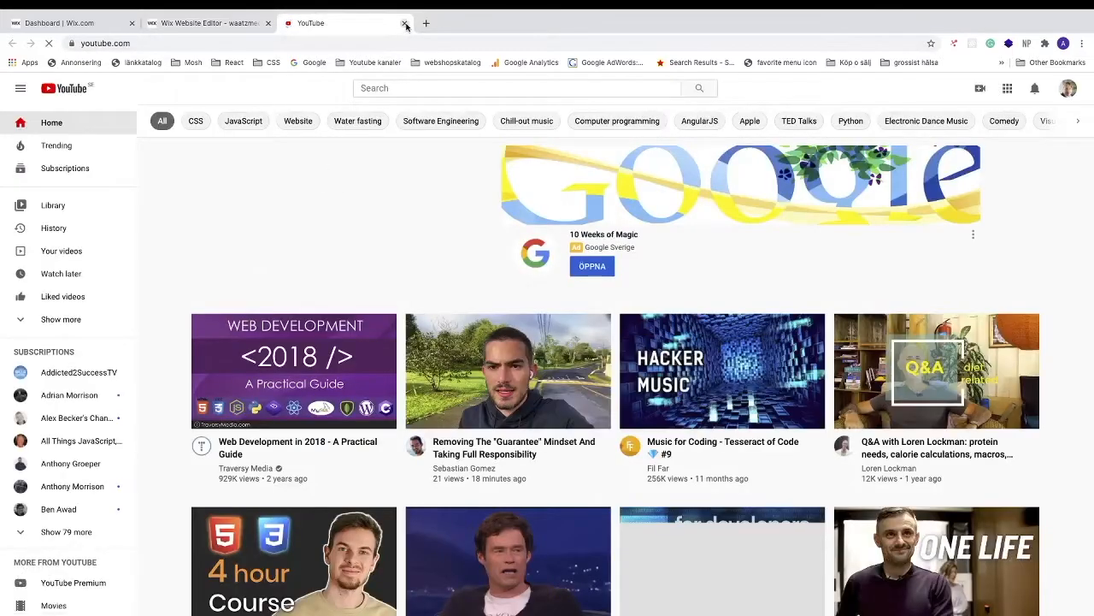
pyautogui.click(405, 23)
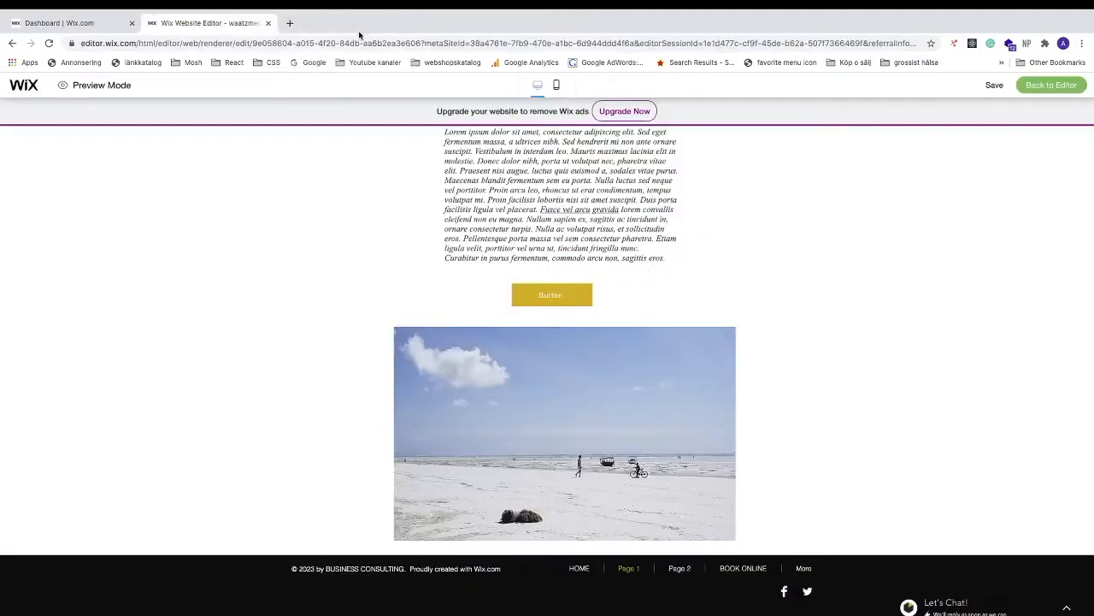
pyautogui.click(995, 85)
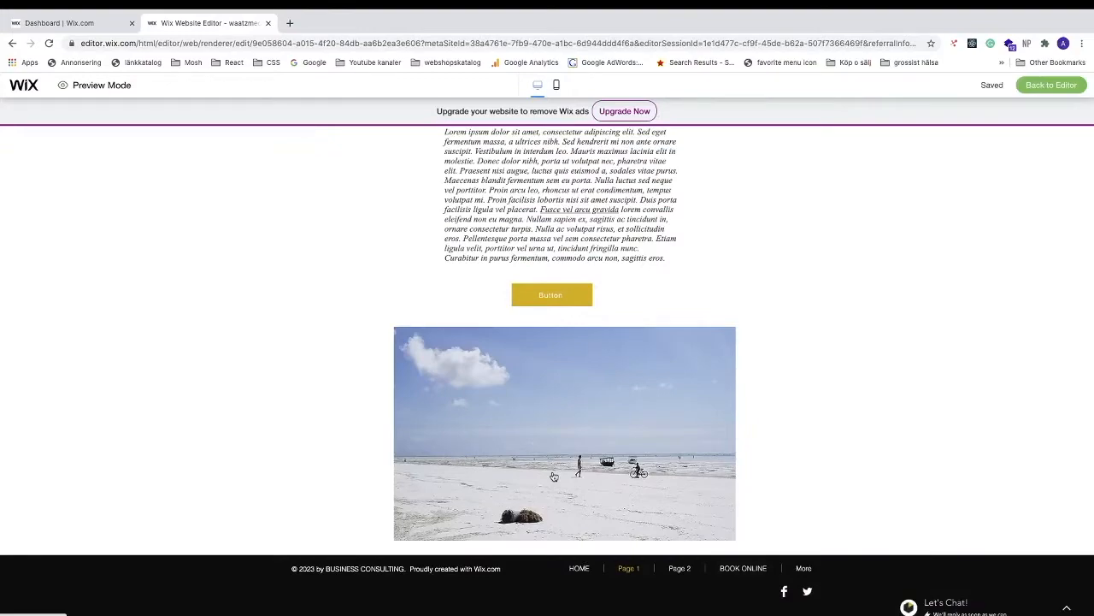